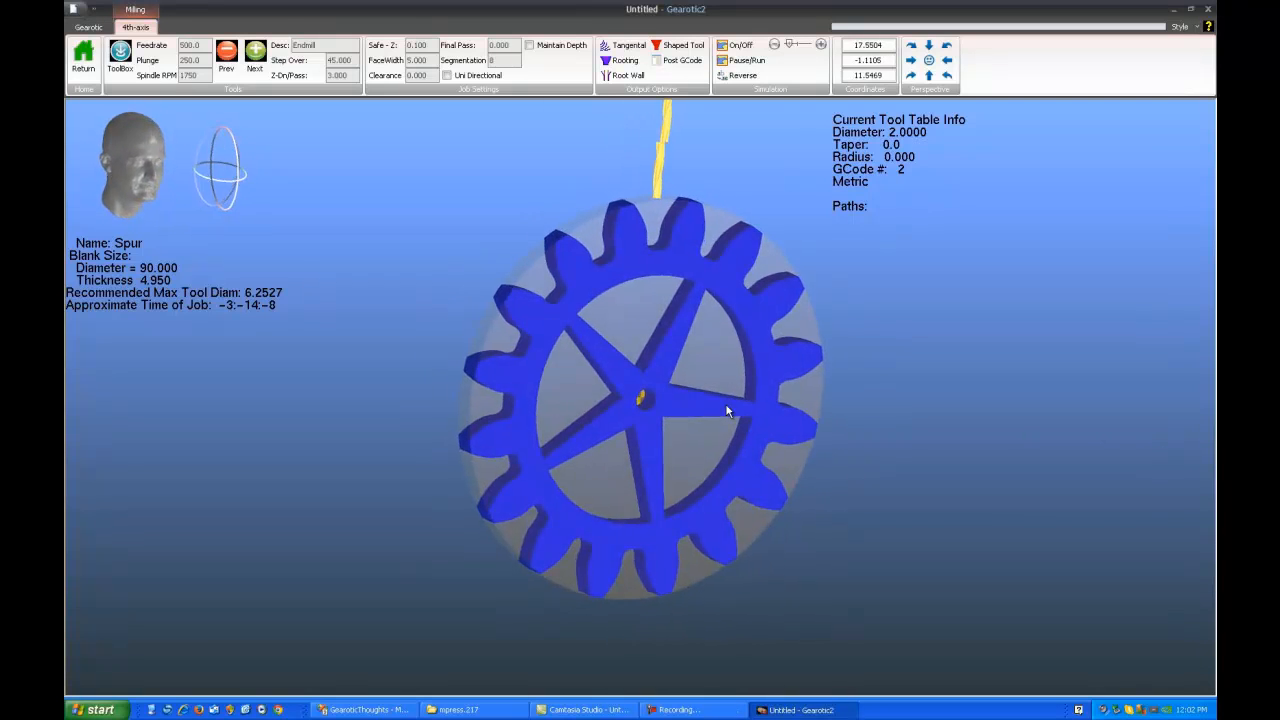
Orbit the spur gear blank, view it edge-on from the side, then face it front-on.
left_click_drag(728, 412, 668, 352)
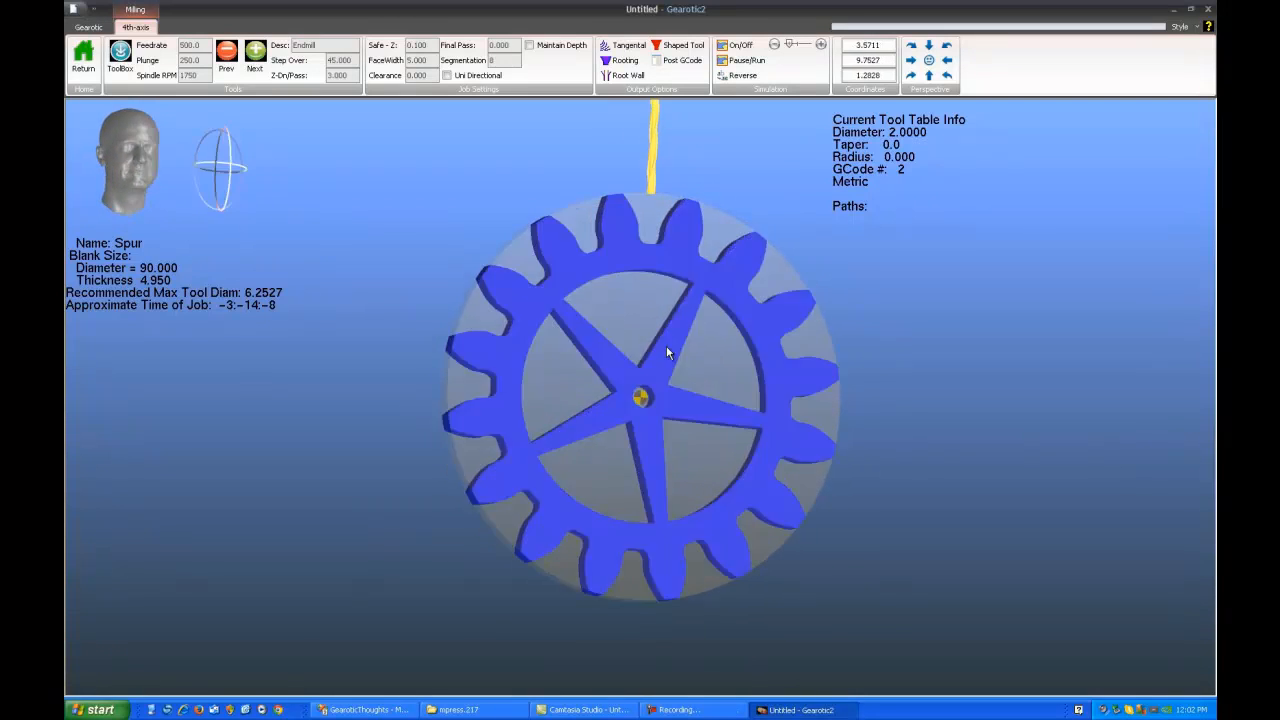
left_click_drag(668, 352, 627, 380)
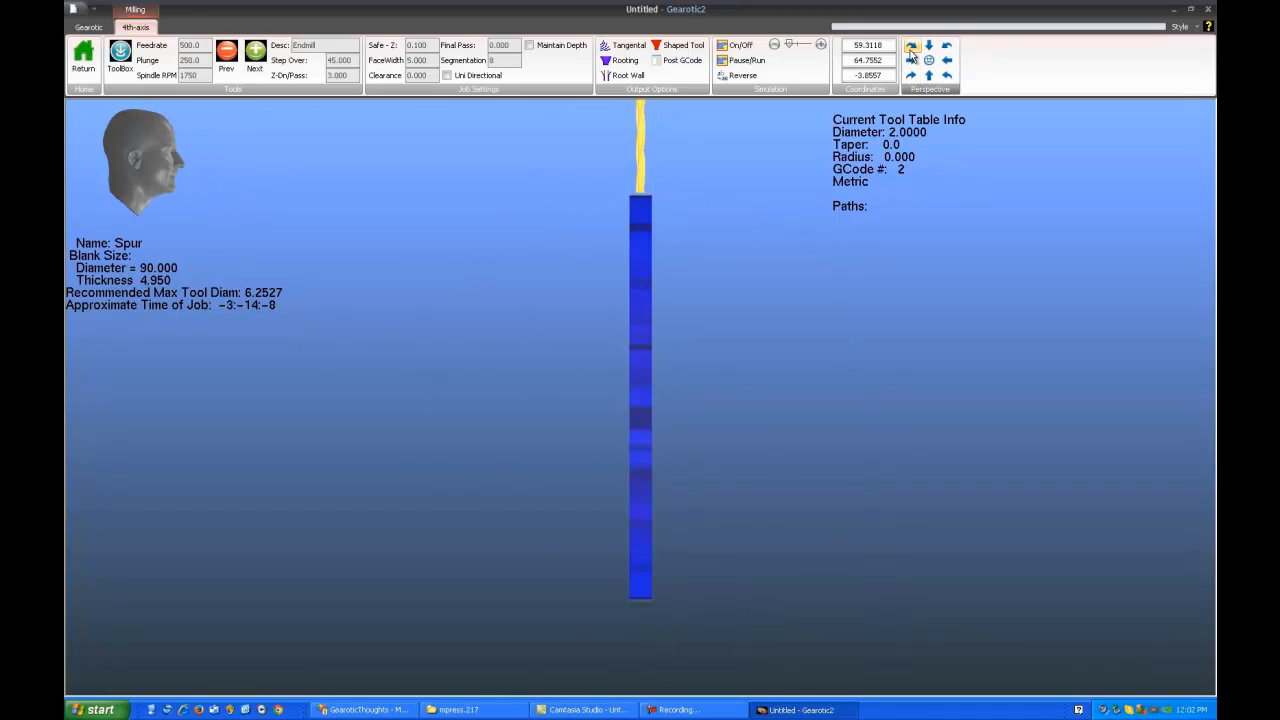
left_click(946, 62)
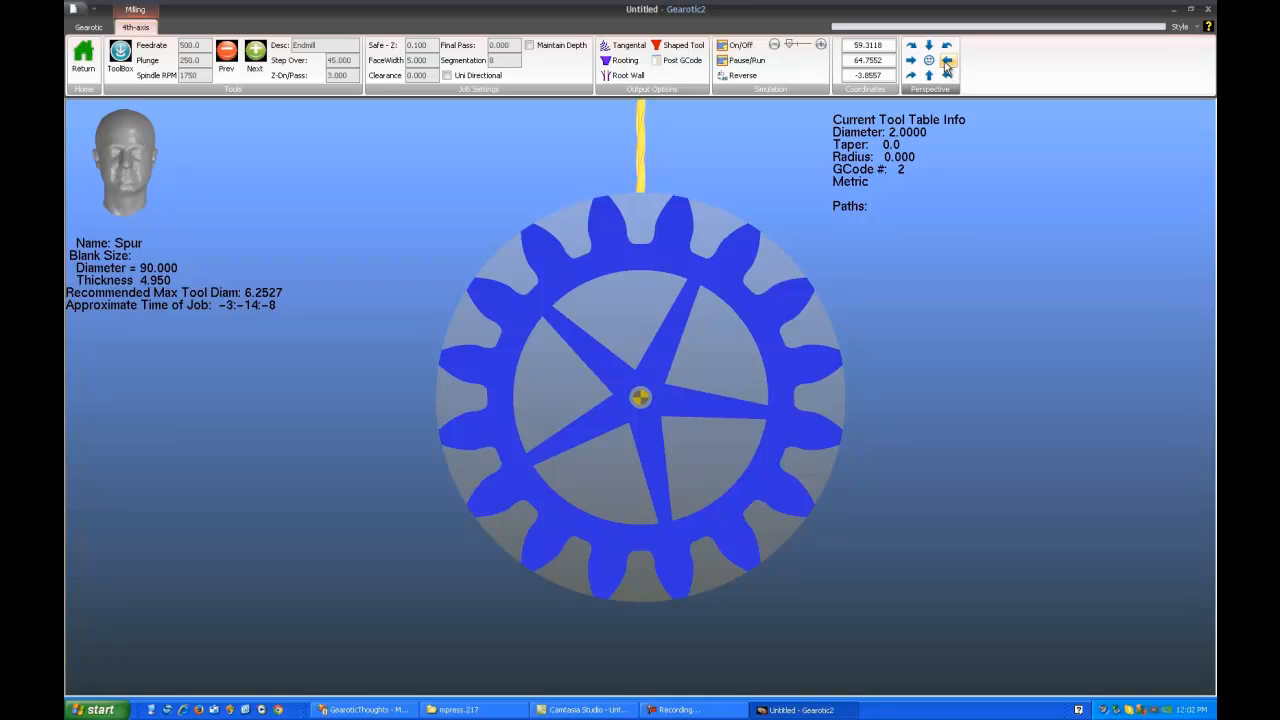
left_click(947, 62)
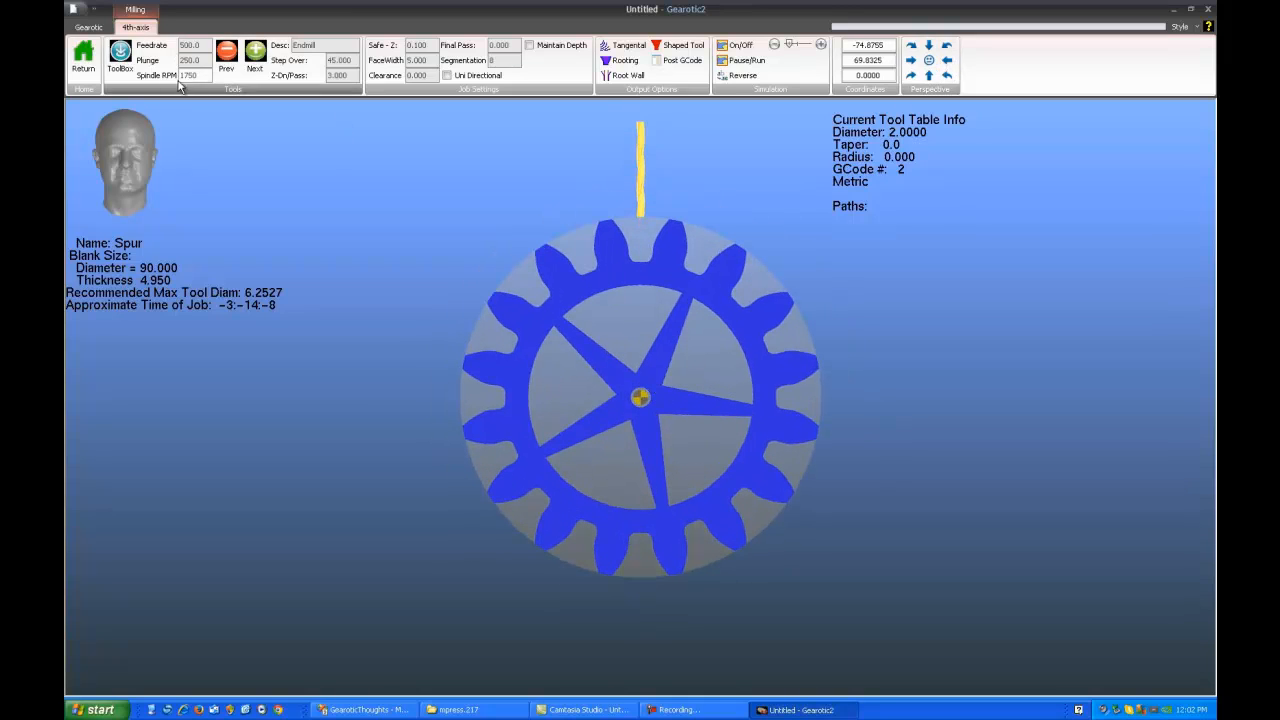
Choose SlitSaw1, the 25.4 mm slitting saw (tool 7), as the active cutter.
left_click(119, 60)
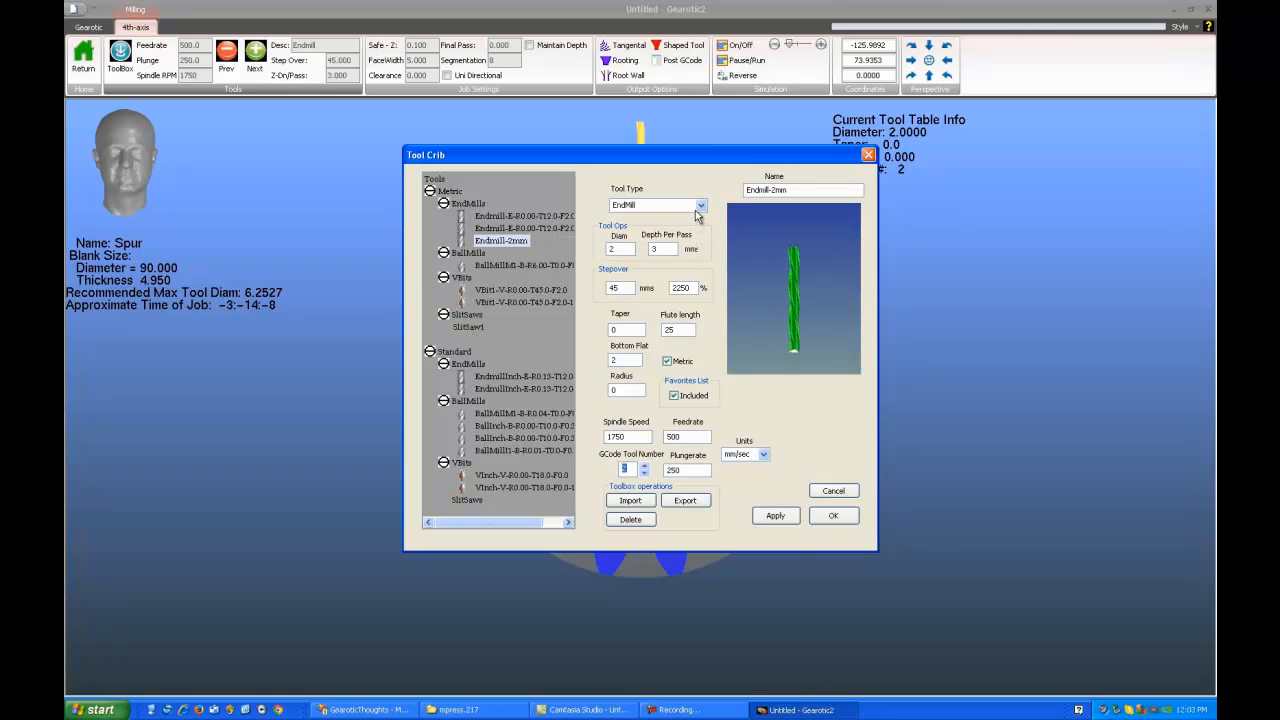
left_click(700, 205)
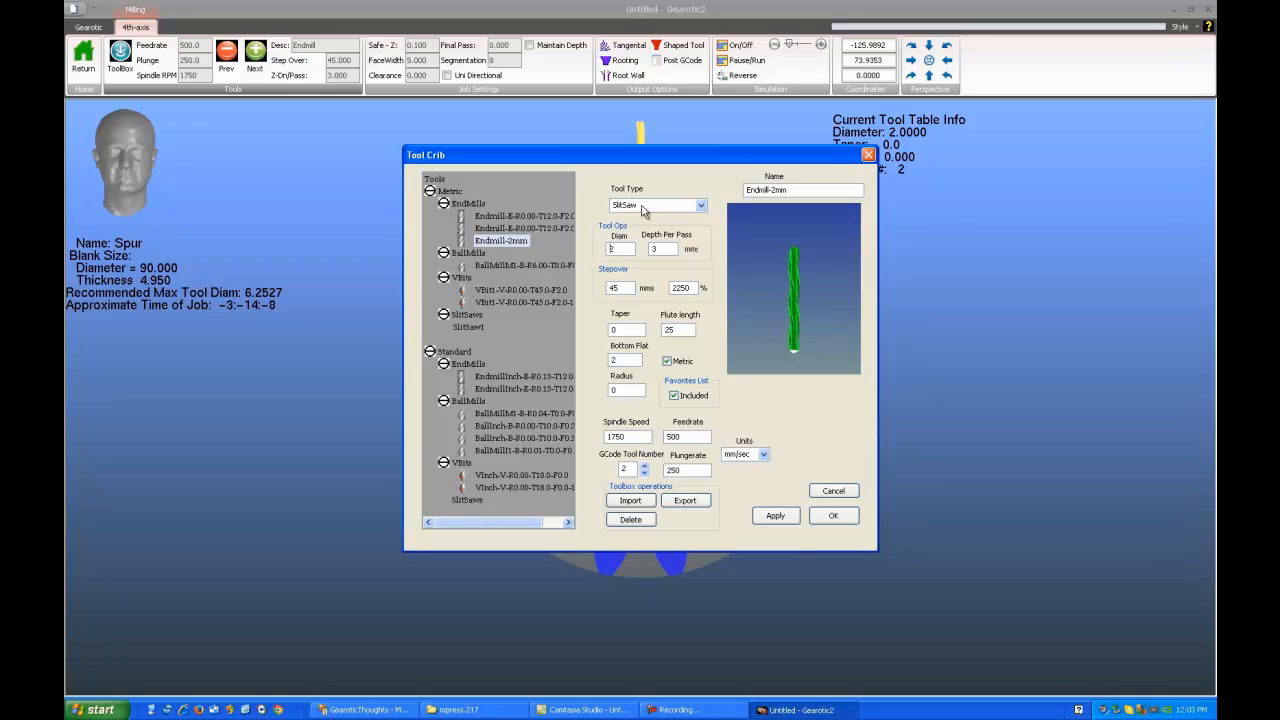
left_click(468, 327)
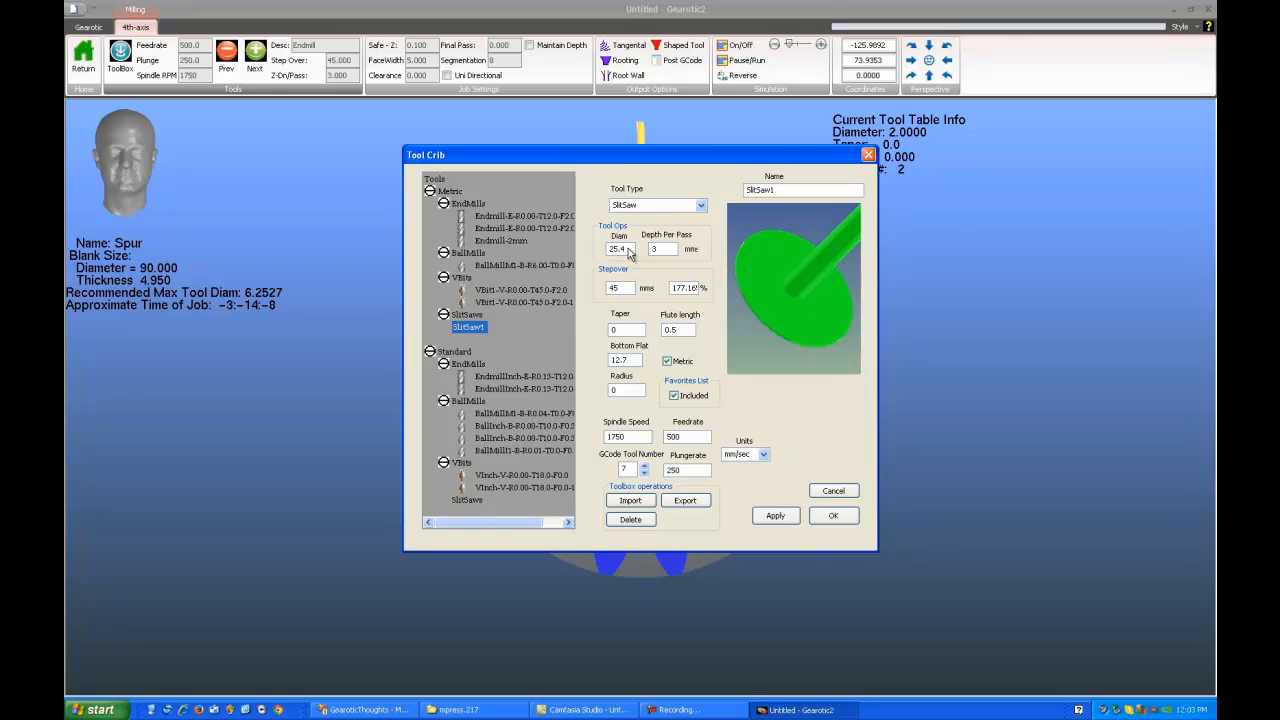
triple_click(618, 248)
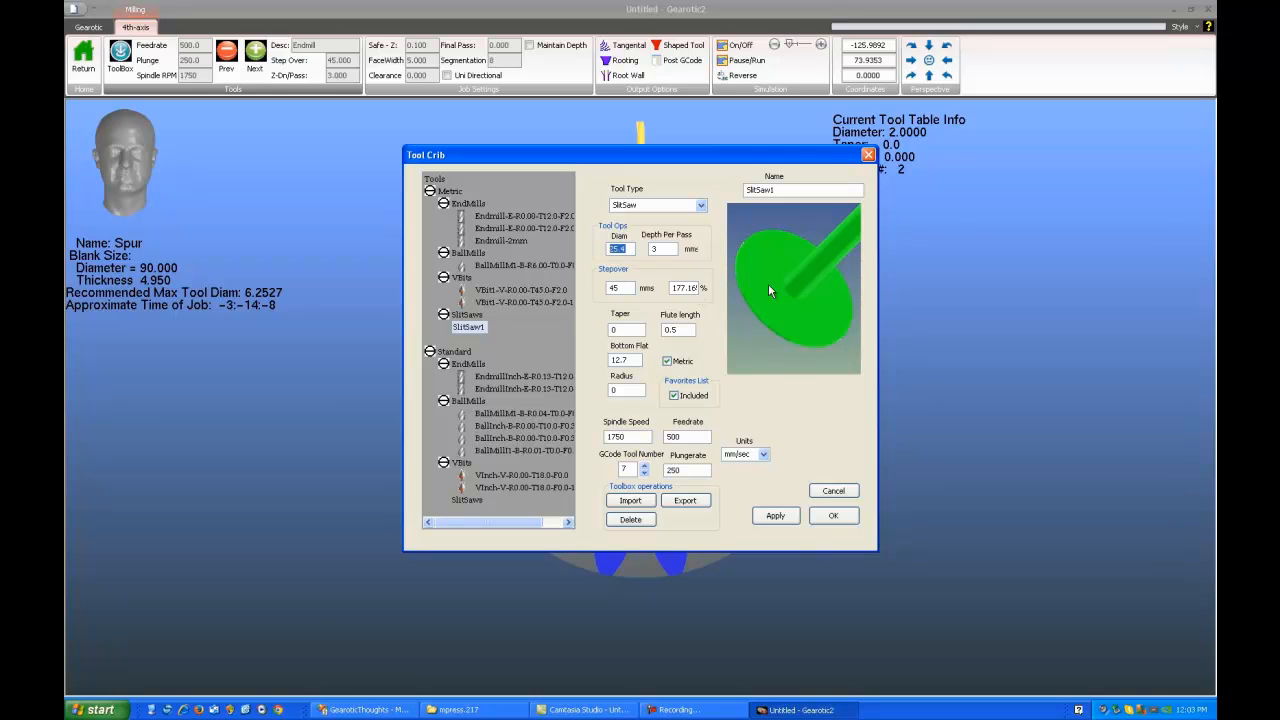
mouse_move(755, 308)
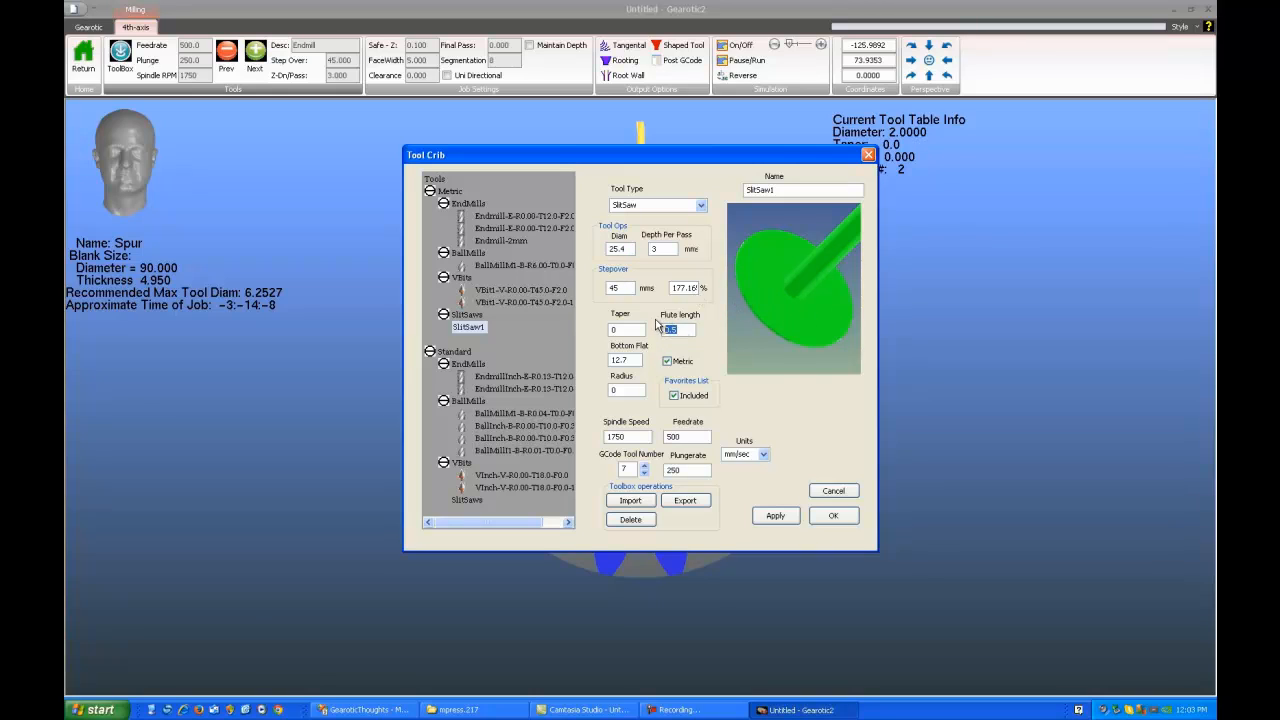
mouse_move(697, 337)
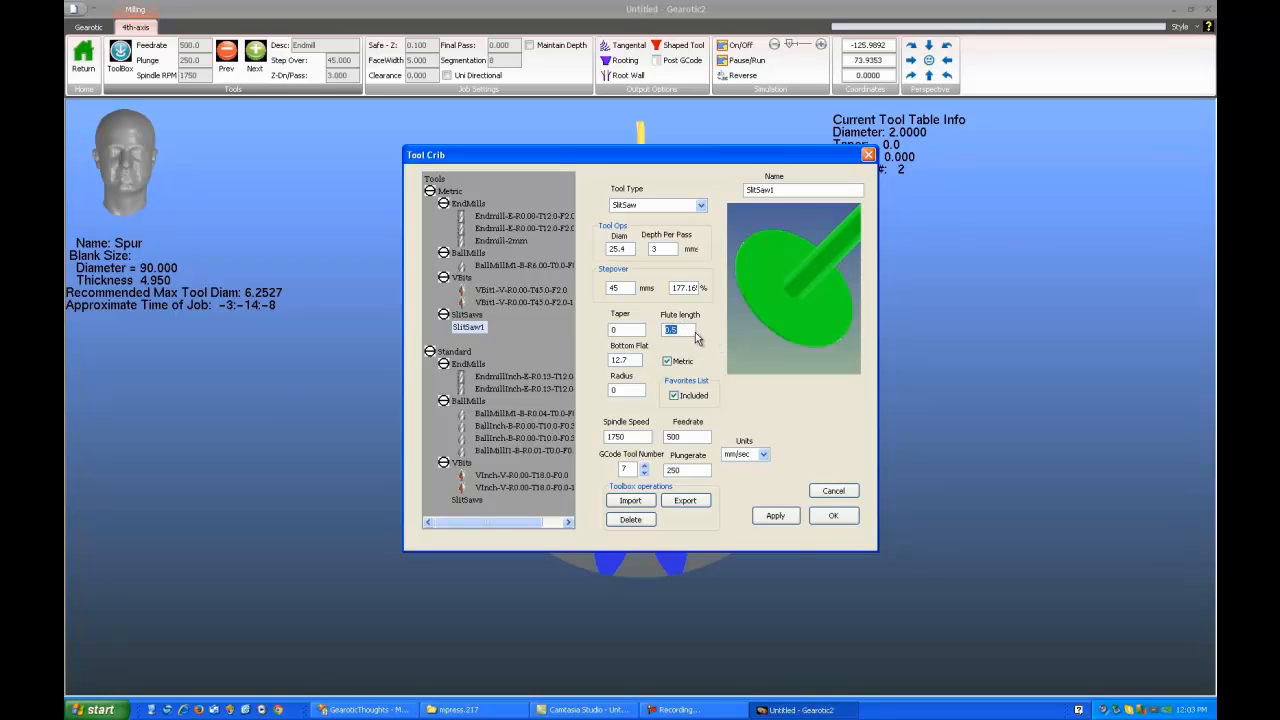
mouse_move(827, 298)
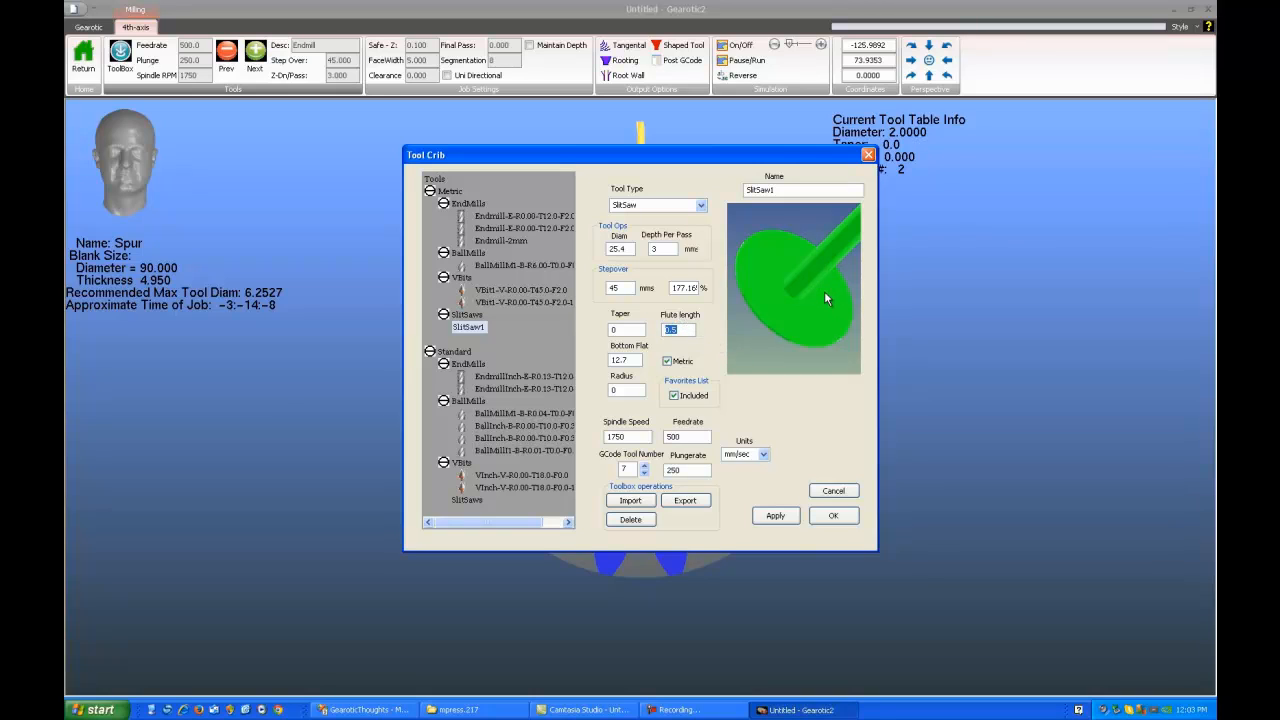
mouse_move(823, 300)
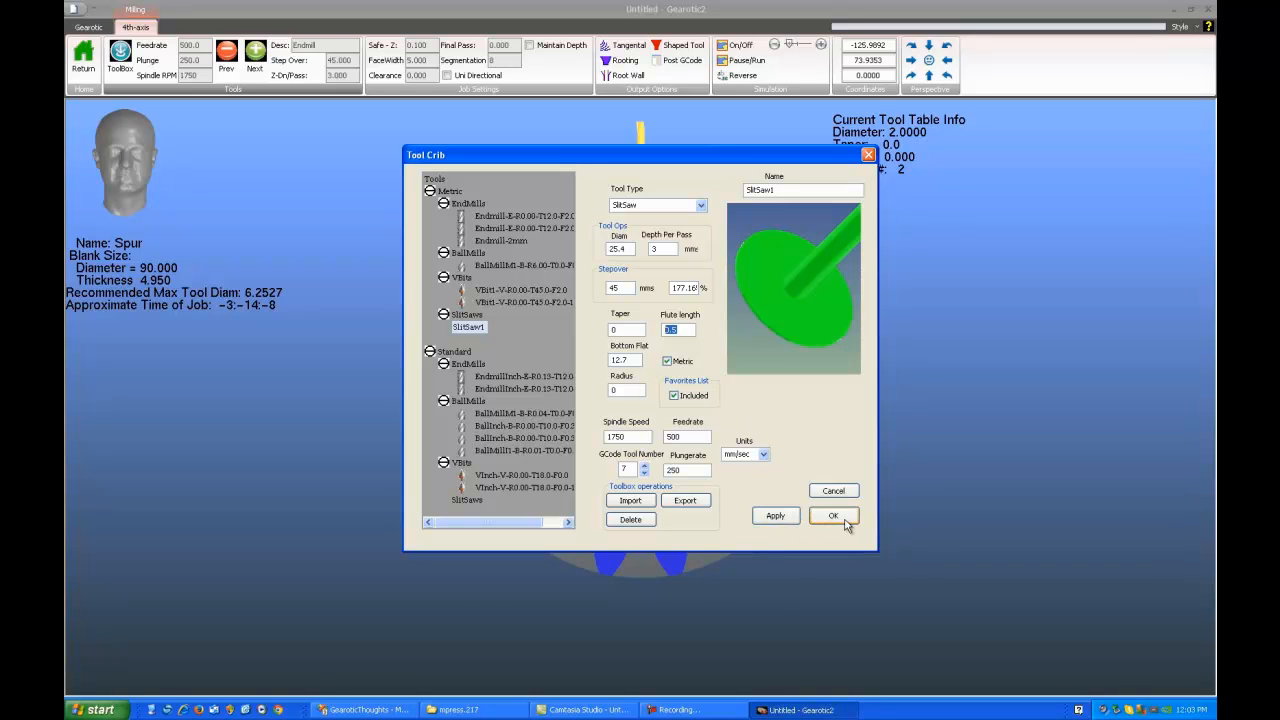
left_click(833, 515)
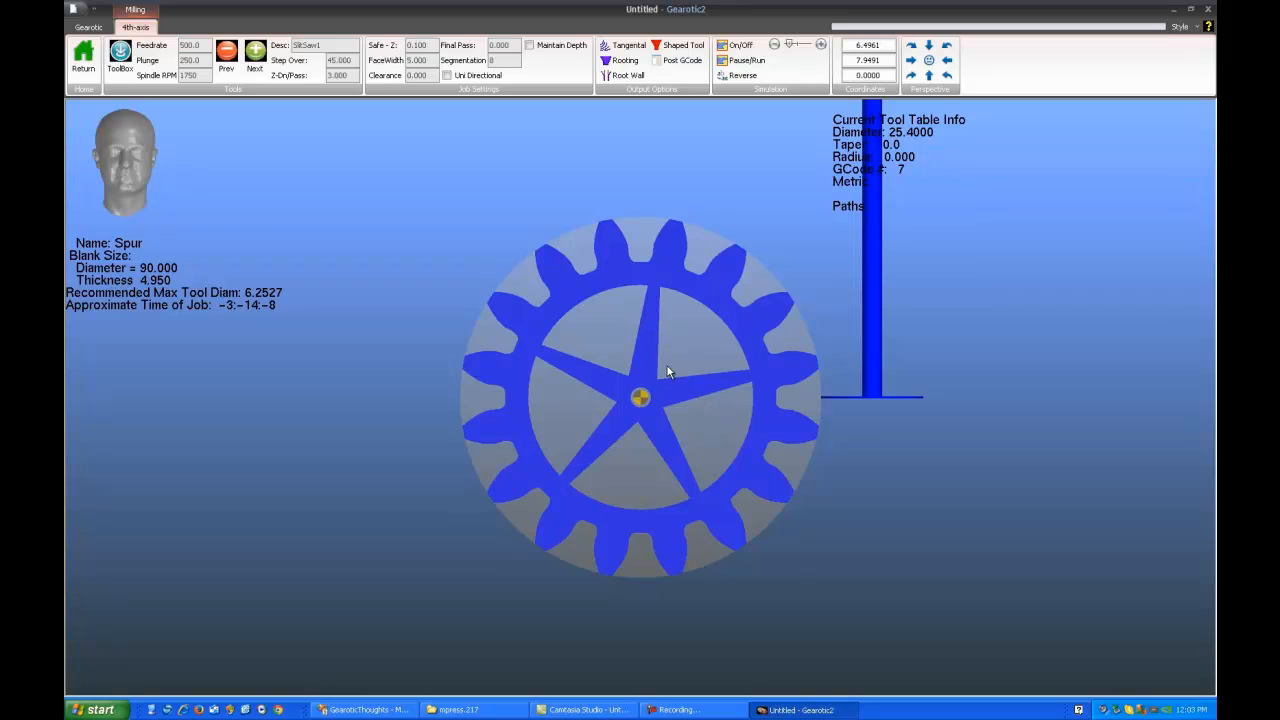
Orbit the view to check the slit saw beside the gear teeth.
left_click_drag(670, 371, 630, 336)
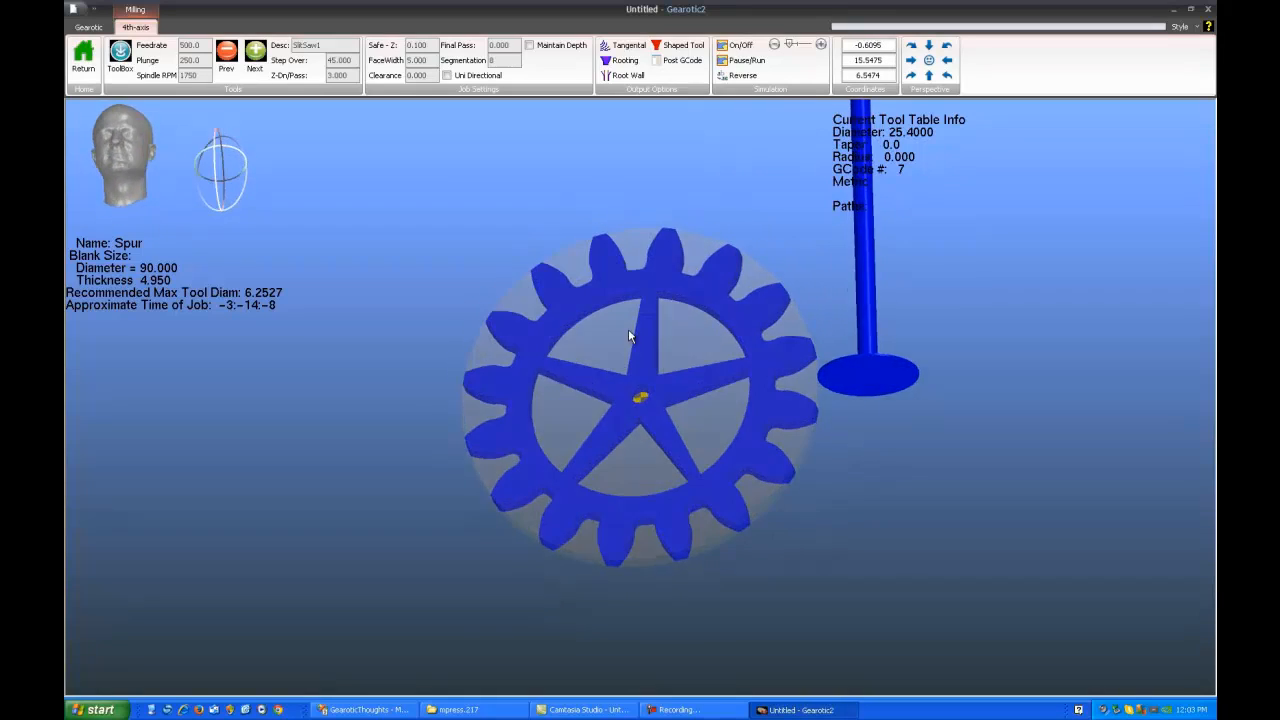
left_click_drag(630, 335, 655, 380)
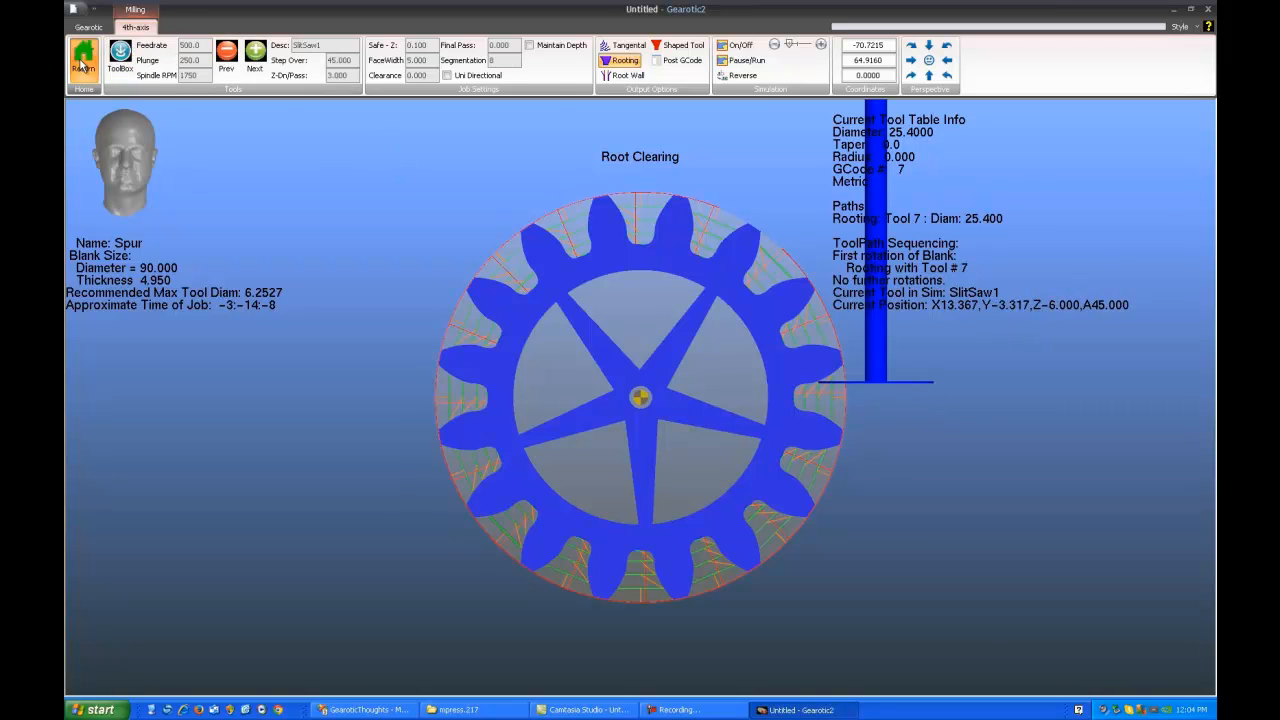
Return to the escapement design and show the Indicators pendulum builder from Tools.
left_click(88, 27)
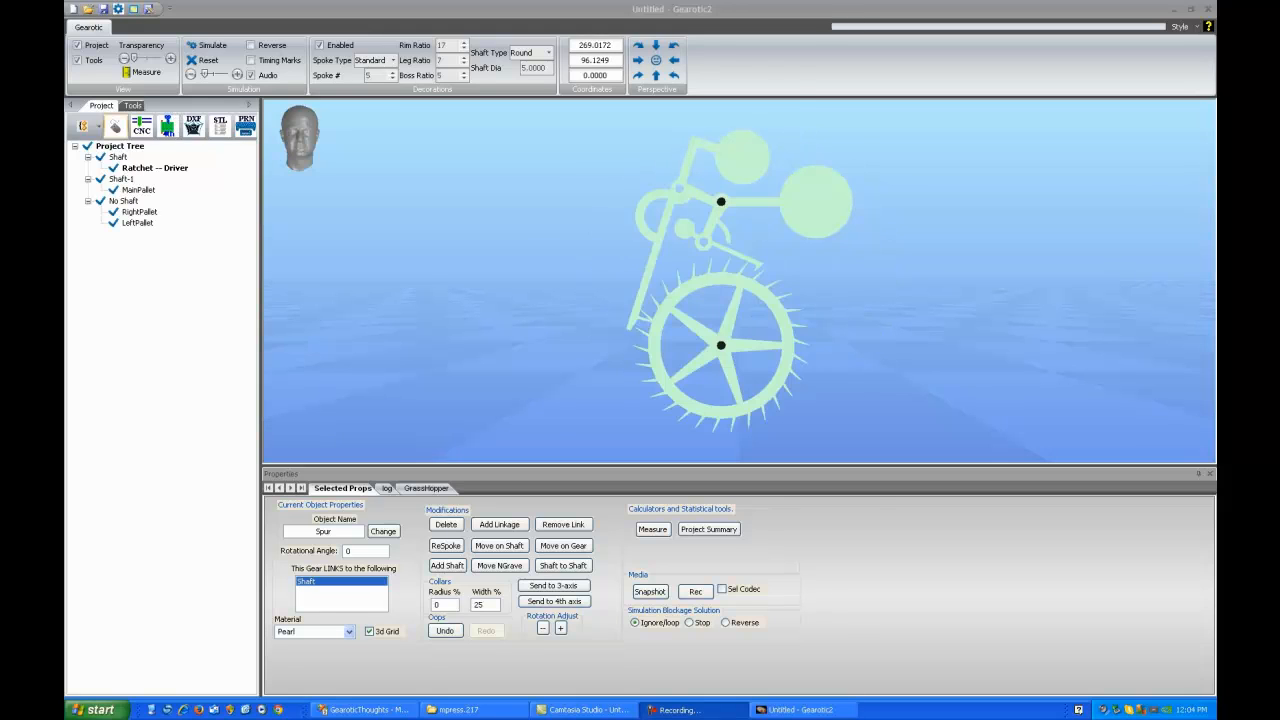
mouse_move(578, 281)
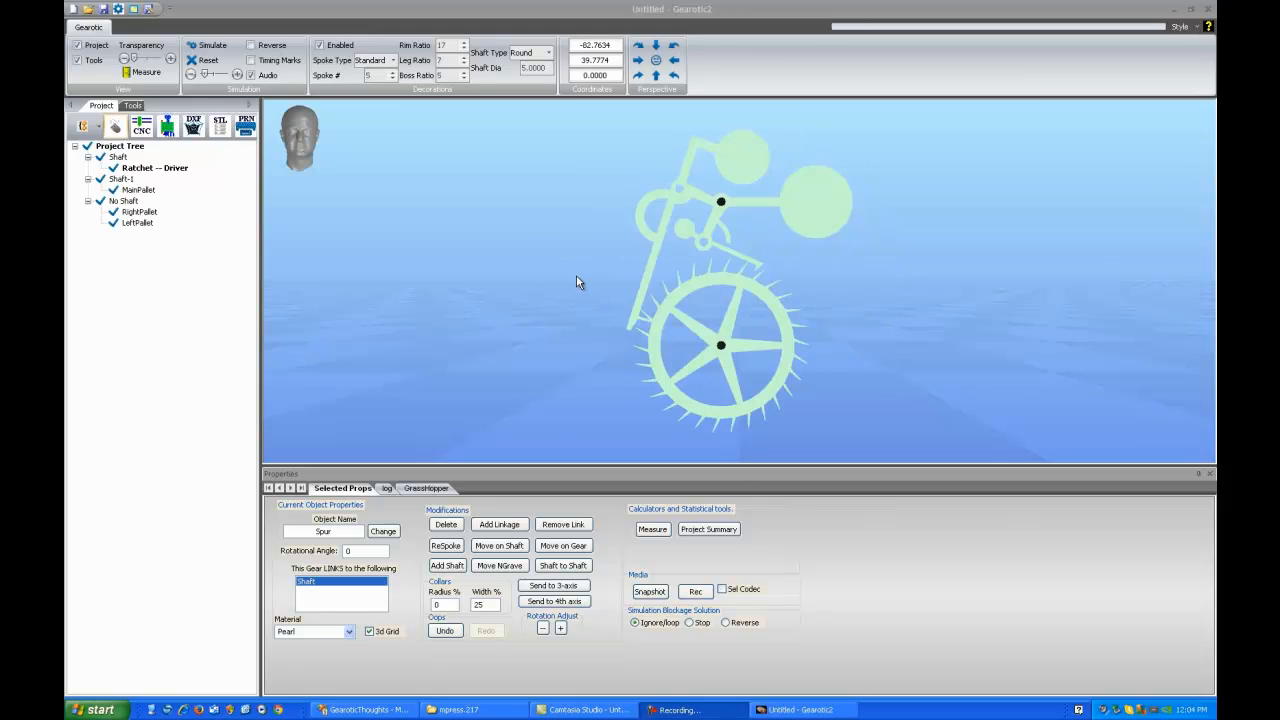
left_click(131, 106)
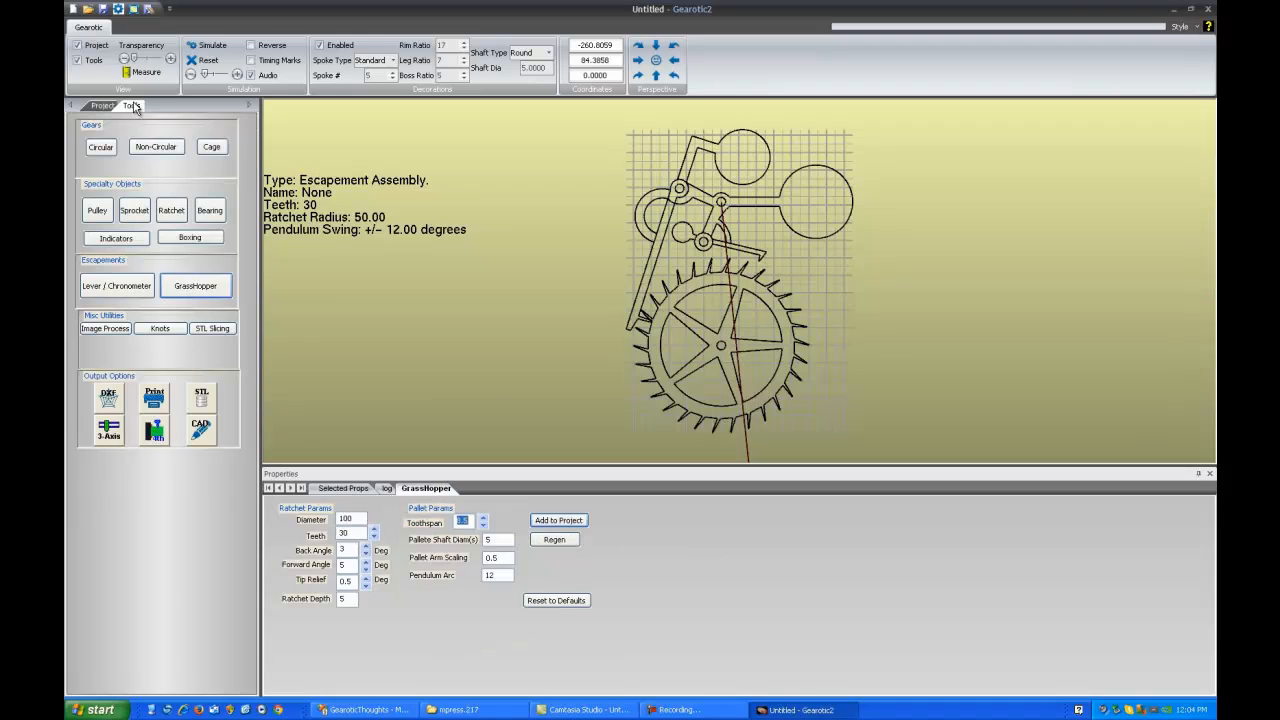
left_click(116, 238)
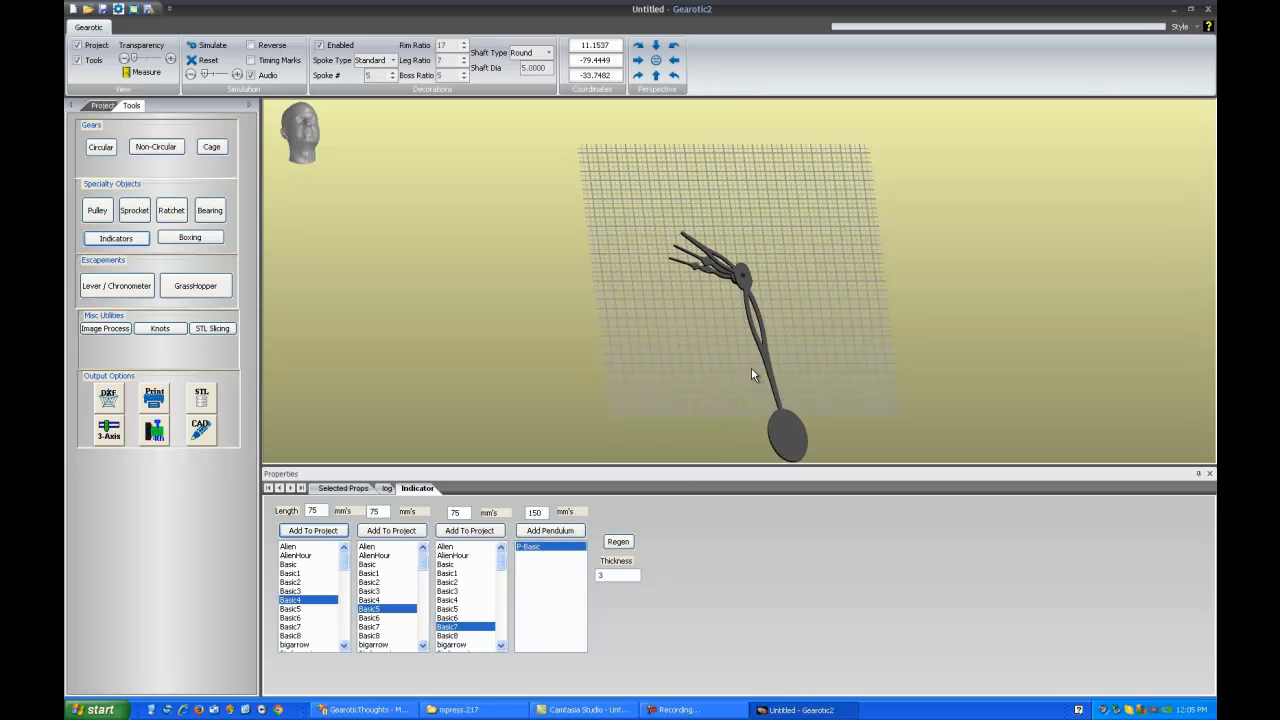
Add the pendulum to the project, hung on pallet shaft Shaft-1.
left_click(617, 542)
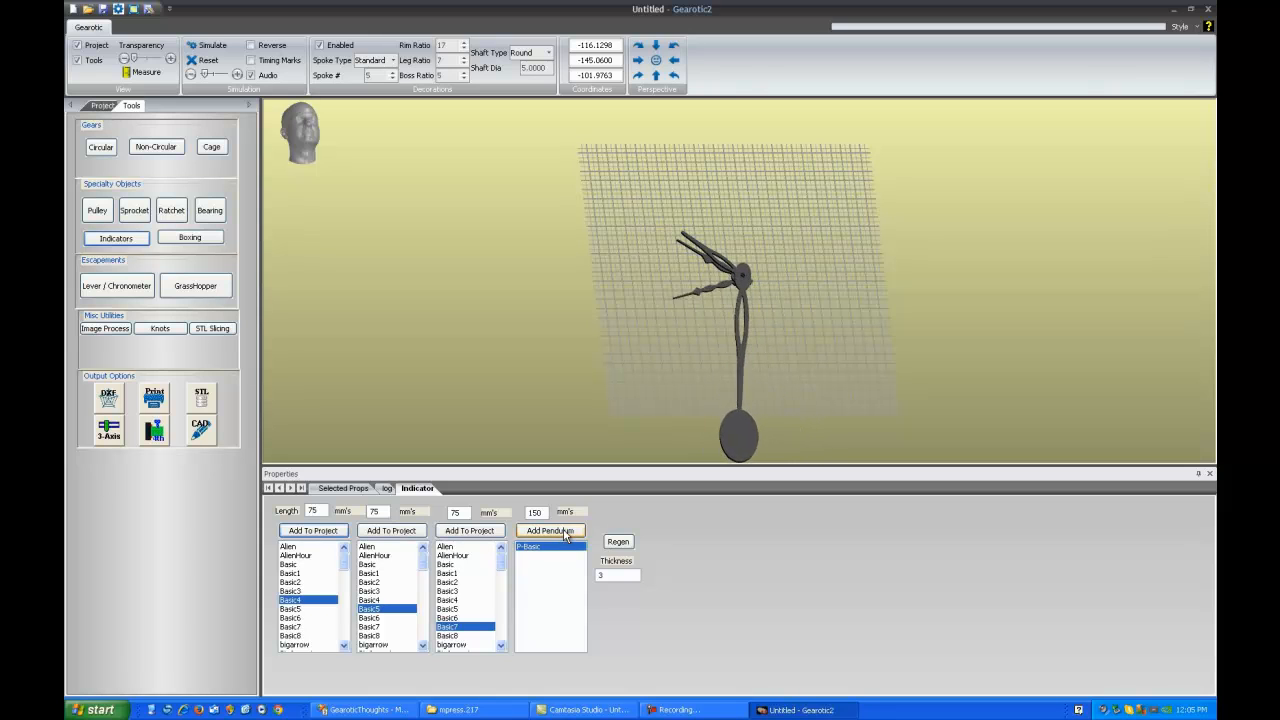
left_click(550, 530)
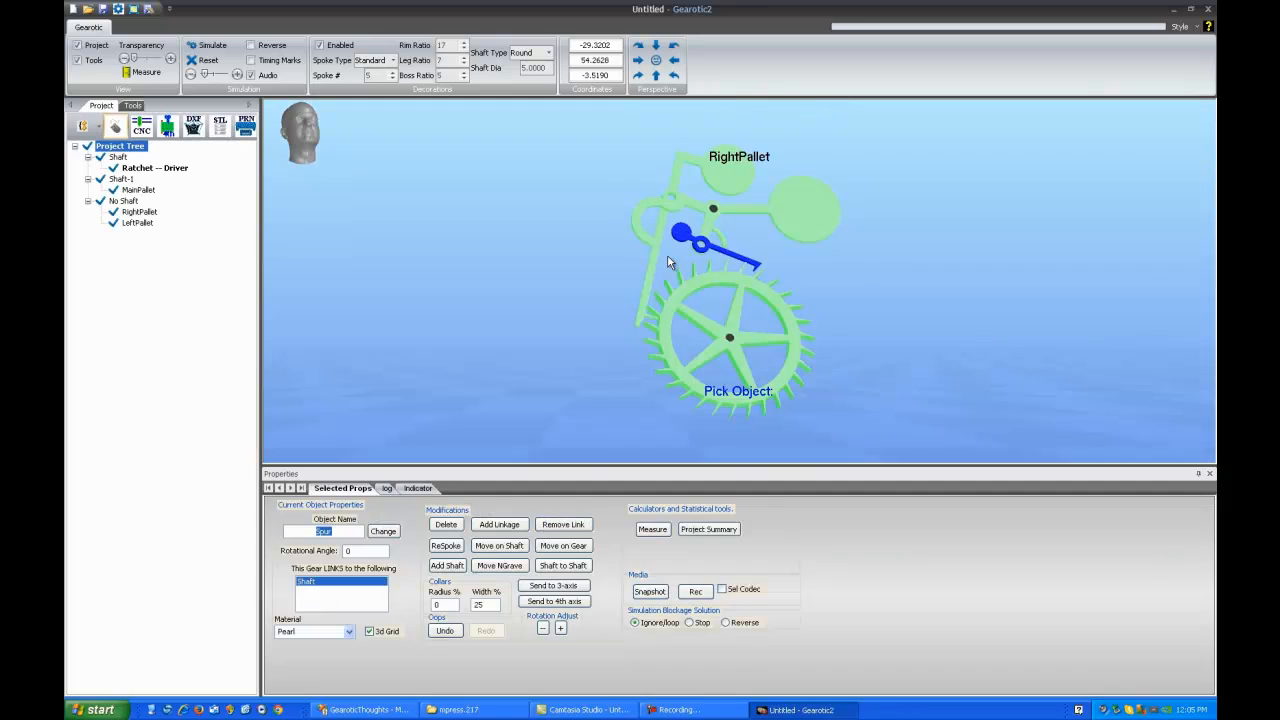
left_click(729, 337)
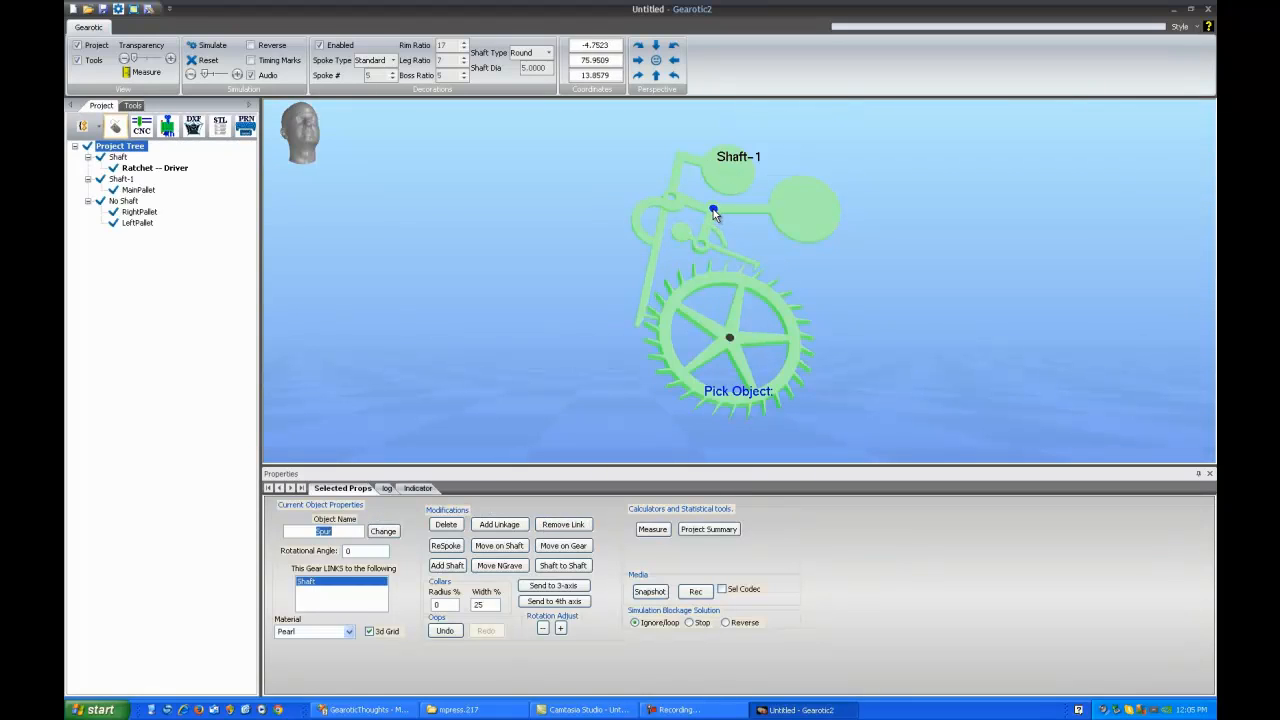
left_click(713, 209)
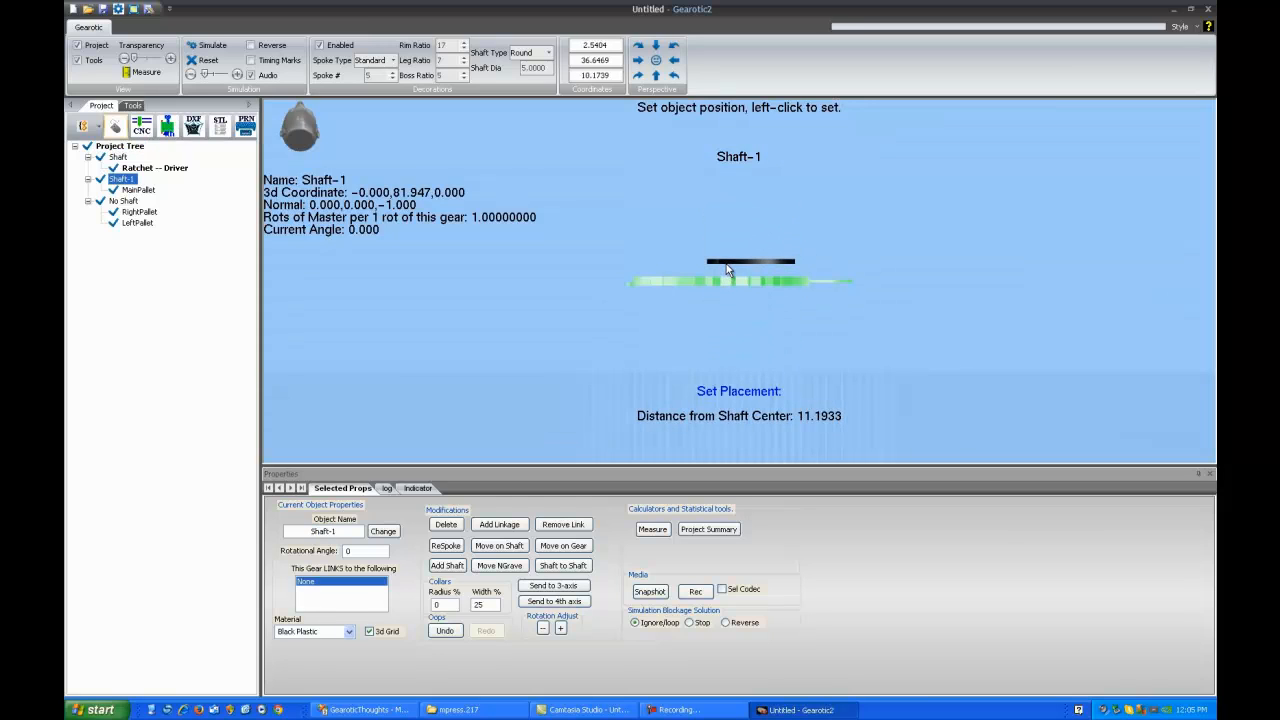
Run the escapement simulation to watch the ±12-degree pendulum swing, then stop it.
left_click(211, 46)
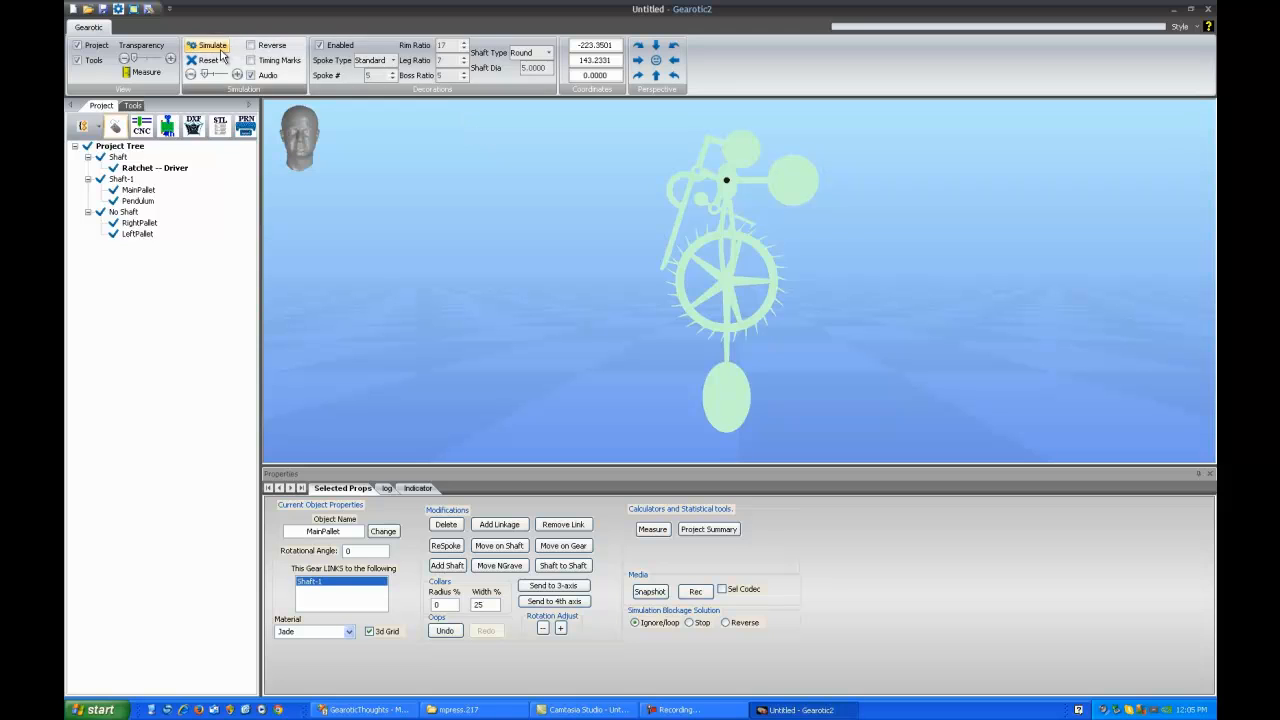
left_click(207, 45)
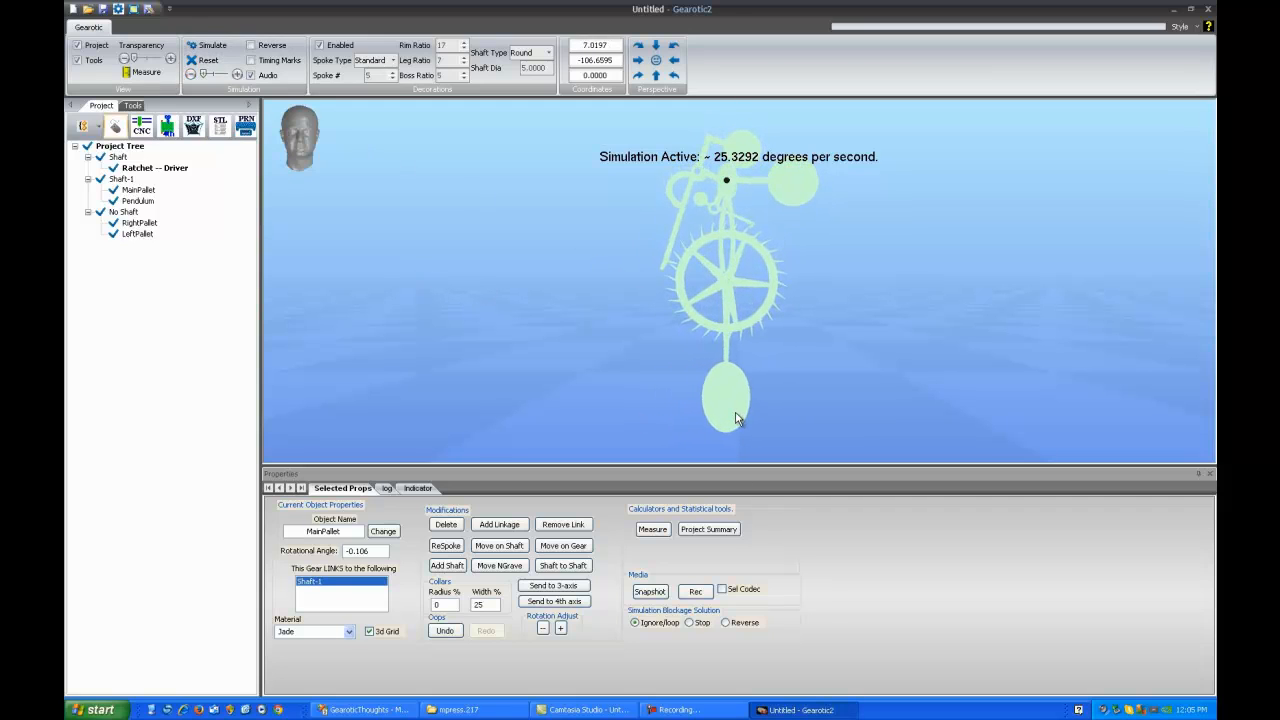
left_click(207, 46)
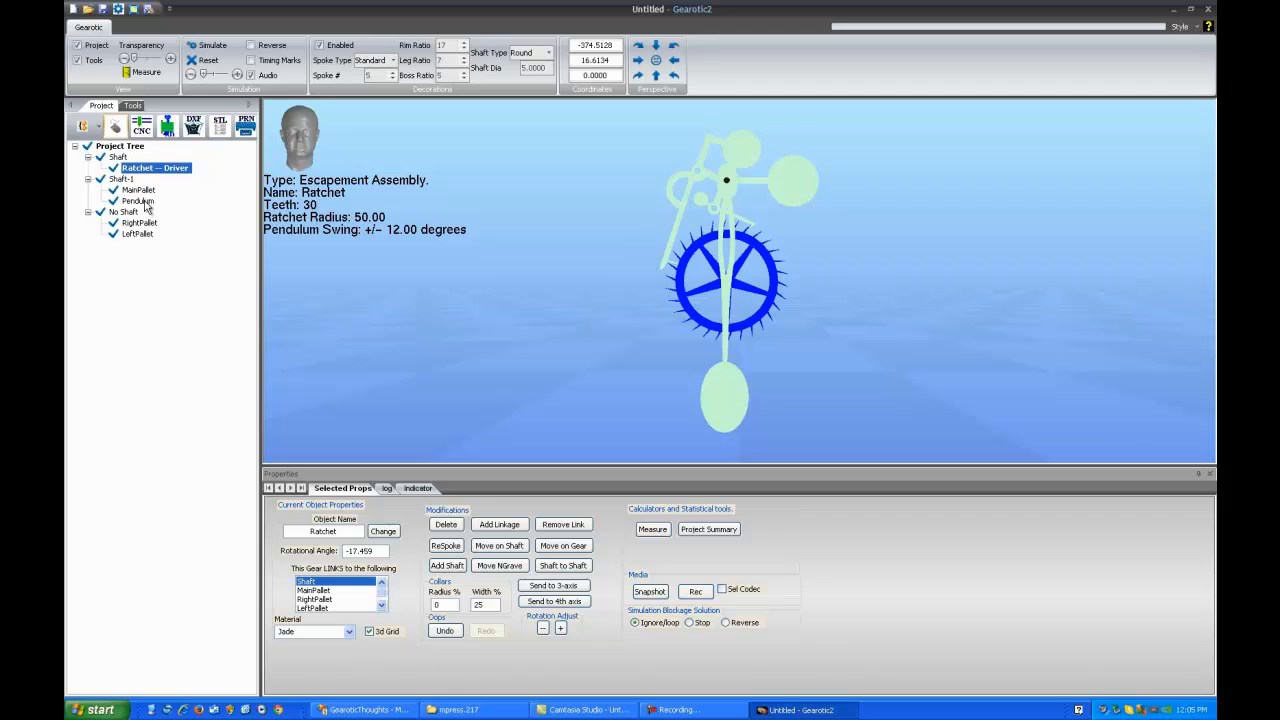
Nudge the Pendulum's rotation to about 4 degrees and restart the simulation.
left_click(138, 201)
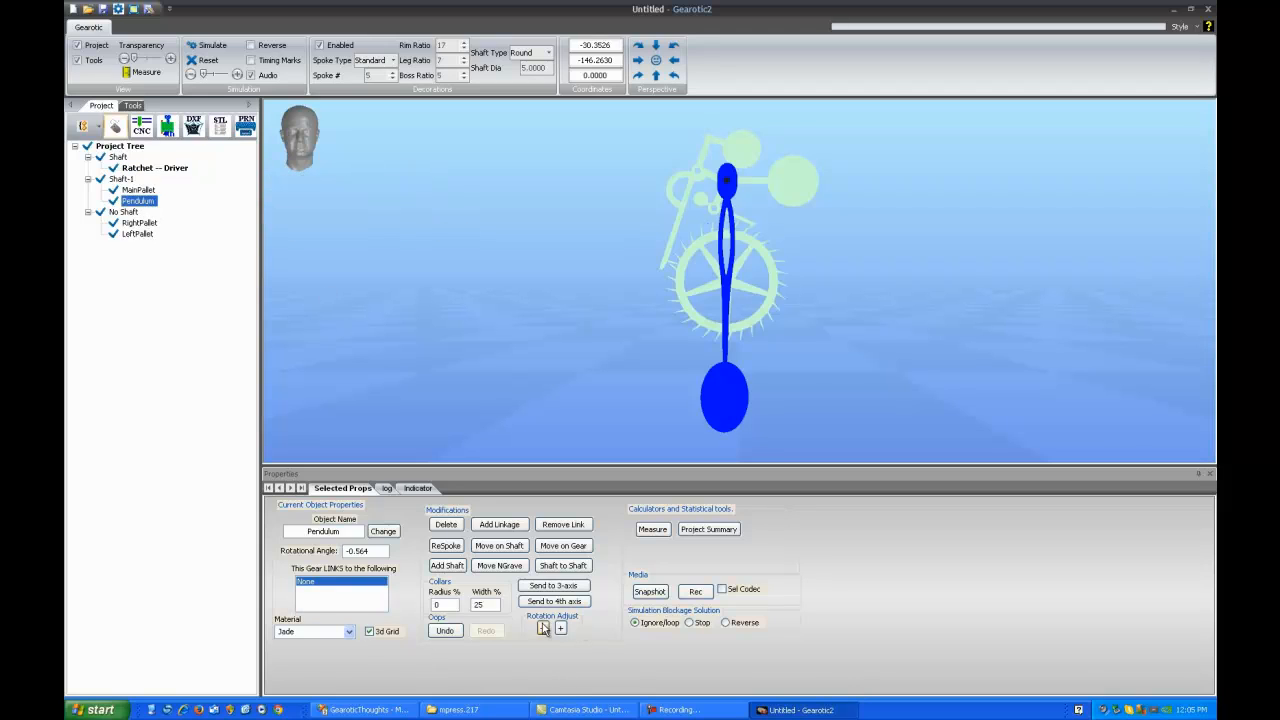
left_click(561, 629)
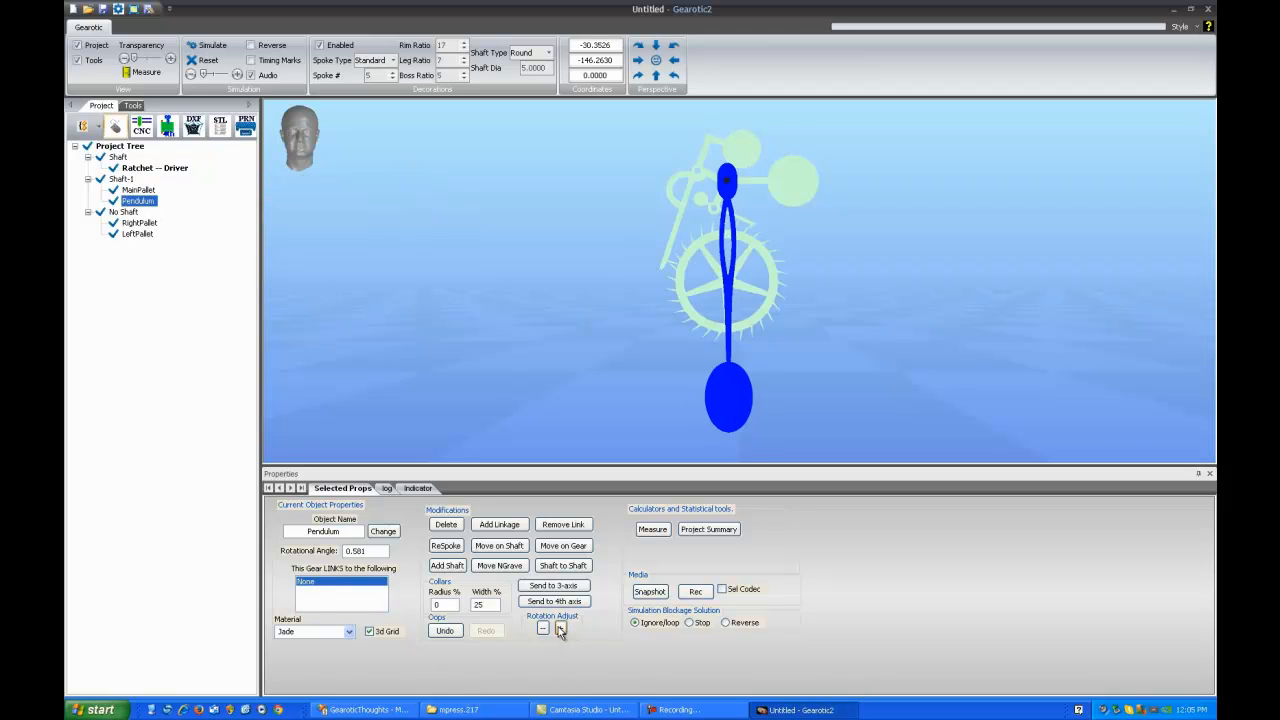
left_click(561, 628)
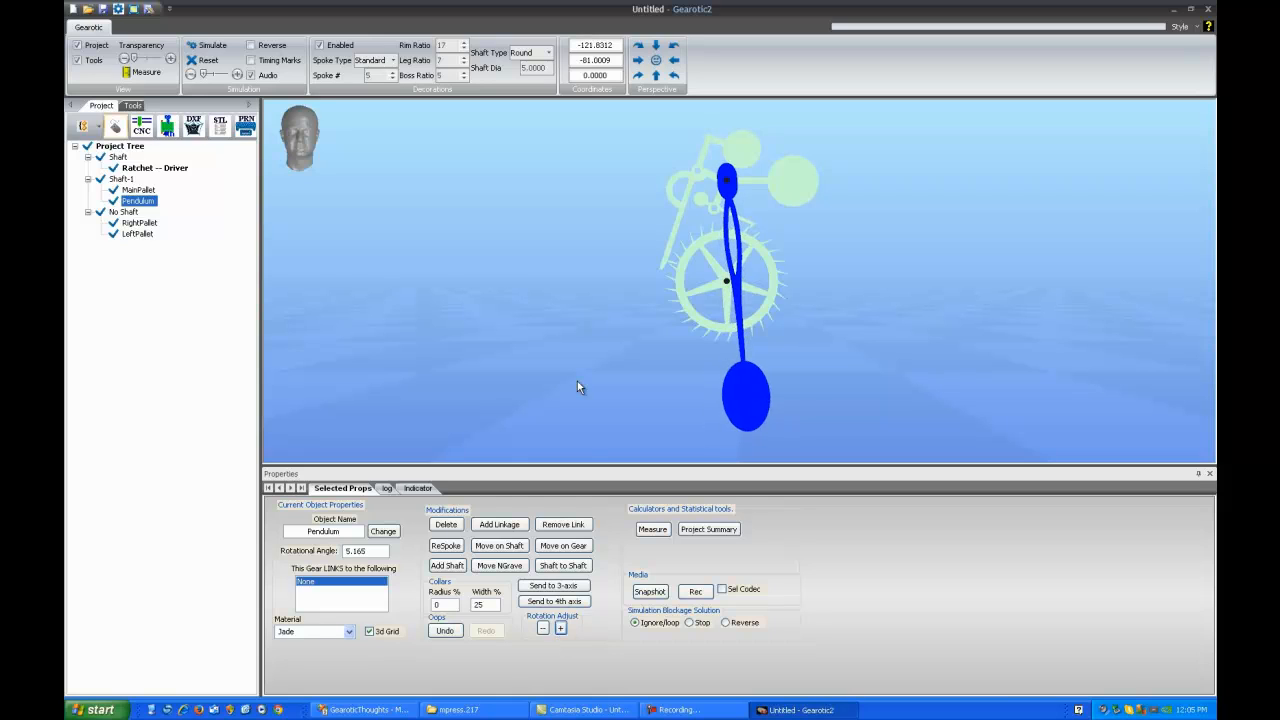
left_click(542, 628)
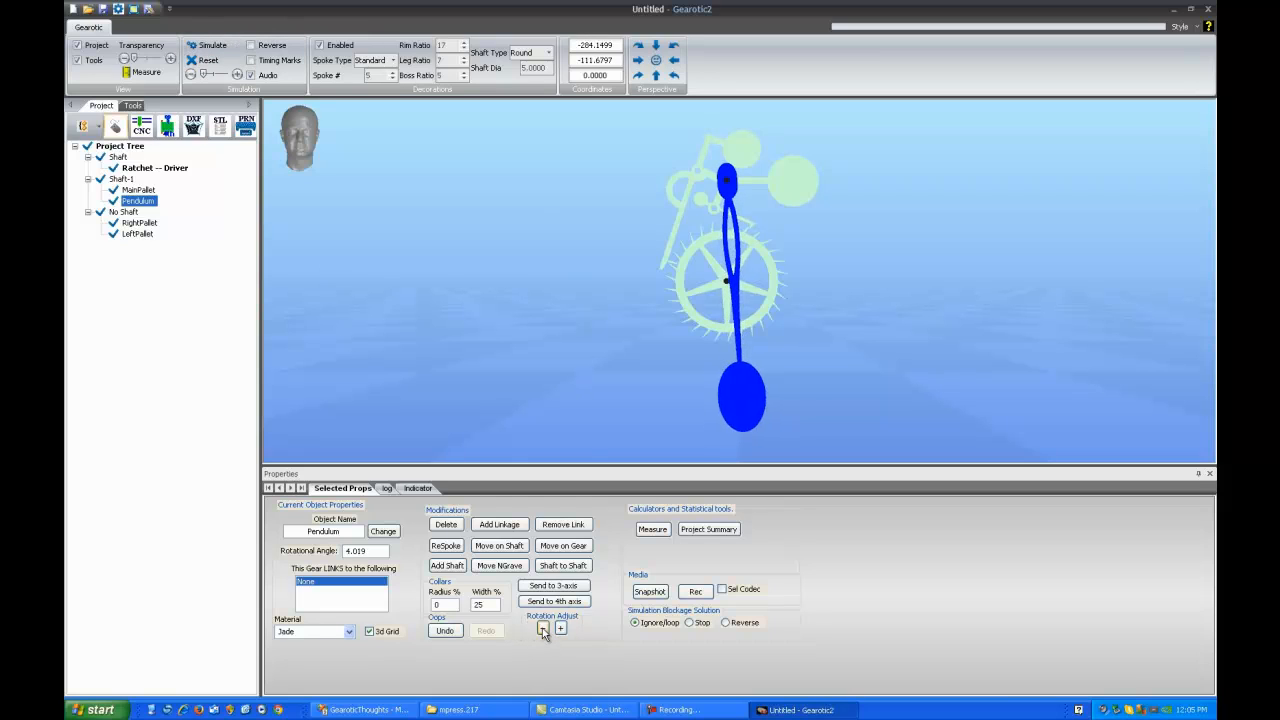
left_click(212, 45)
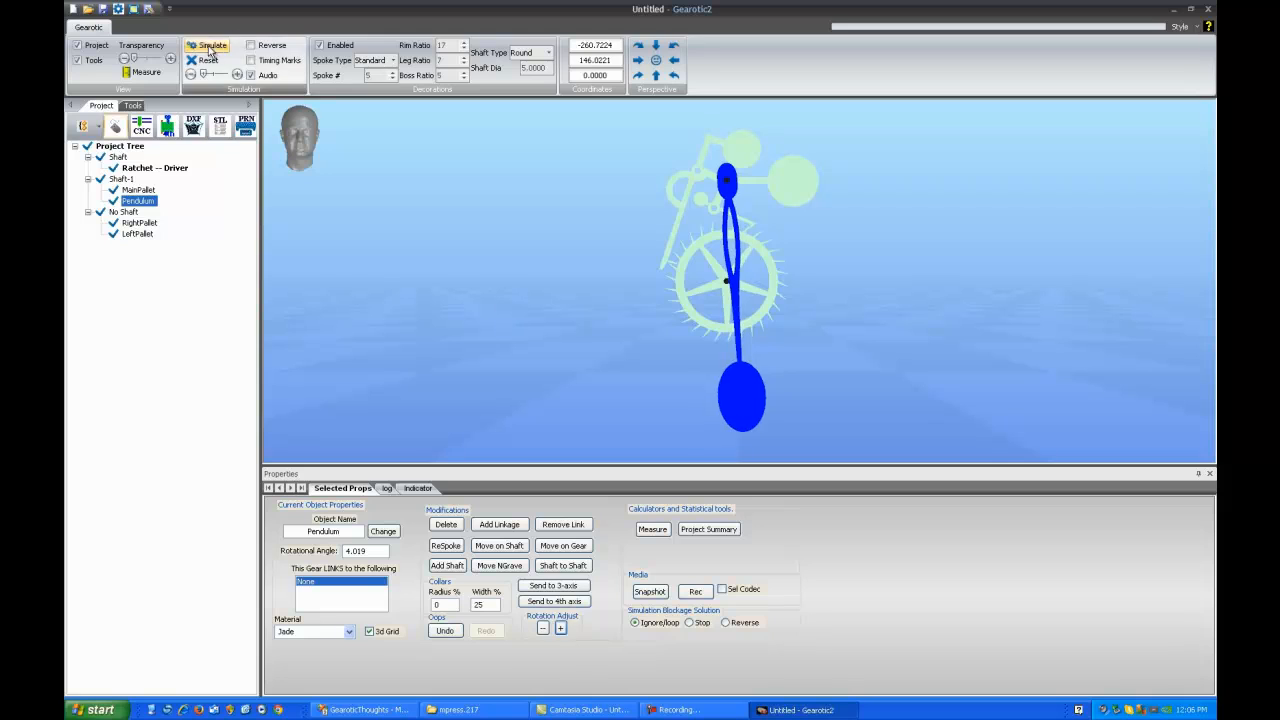
left_click(211, 45)
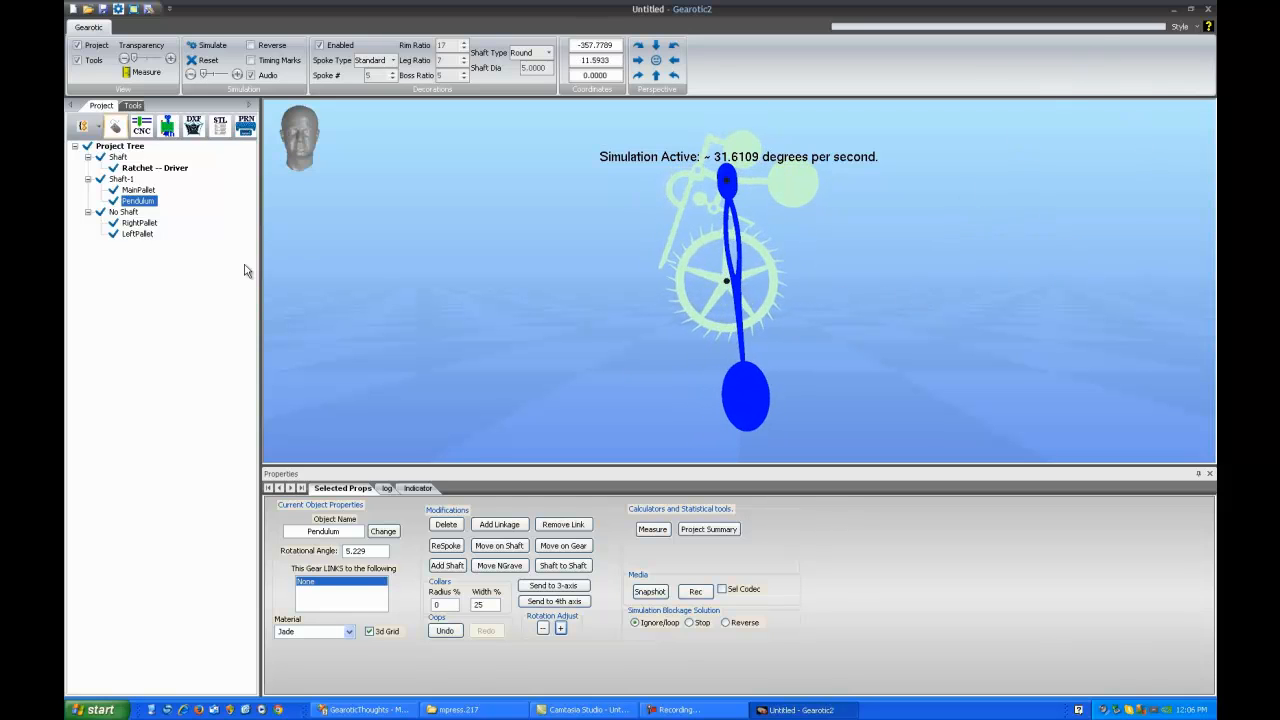
Add a Celtic knot from the Knots generator in the Tools panel.
left_click(131, 106)
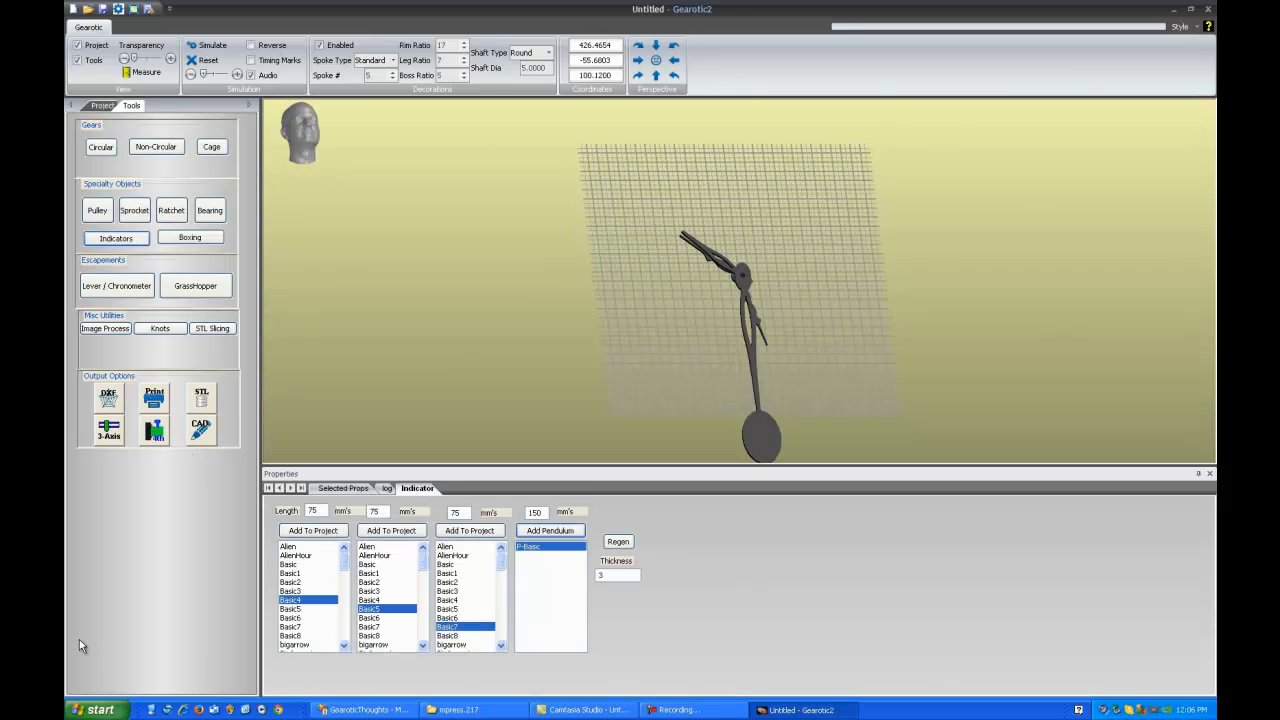
left_click(159, 328)
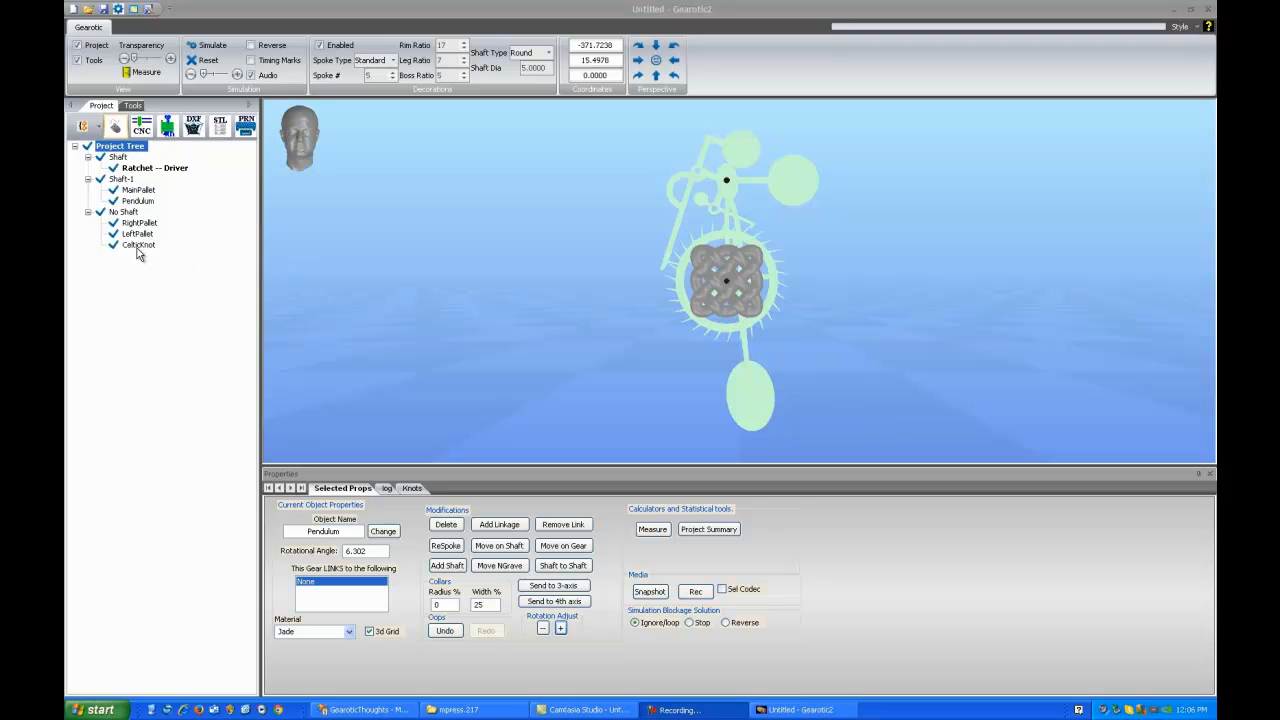
Move CelticKnot down onto the pendulum bob and align it with the pendulum's plane.
left_click(138, 245)
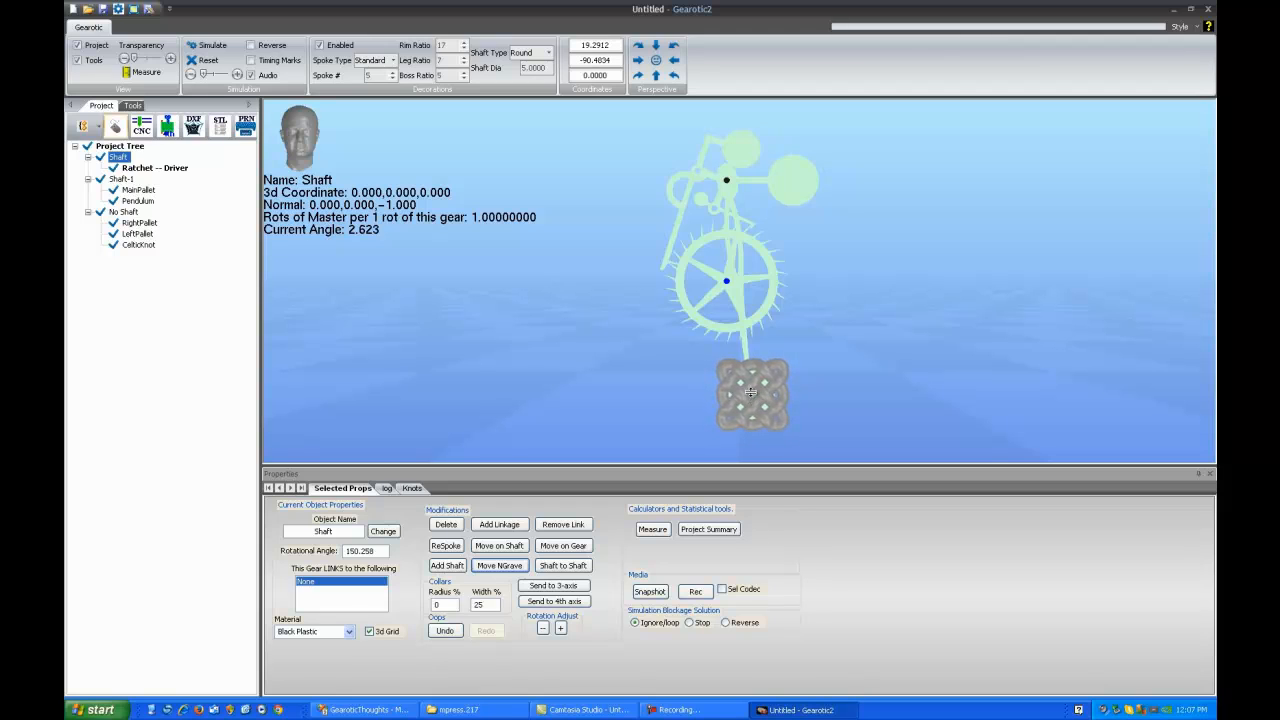
left_click(675, 63)
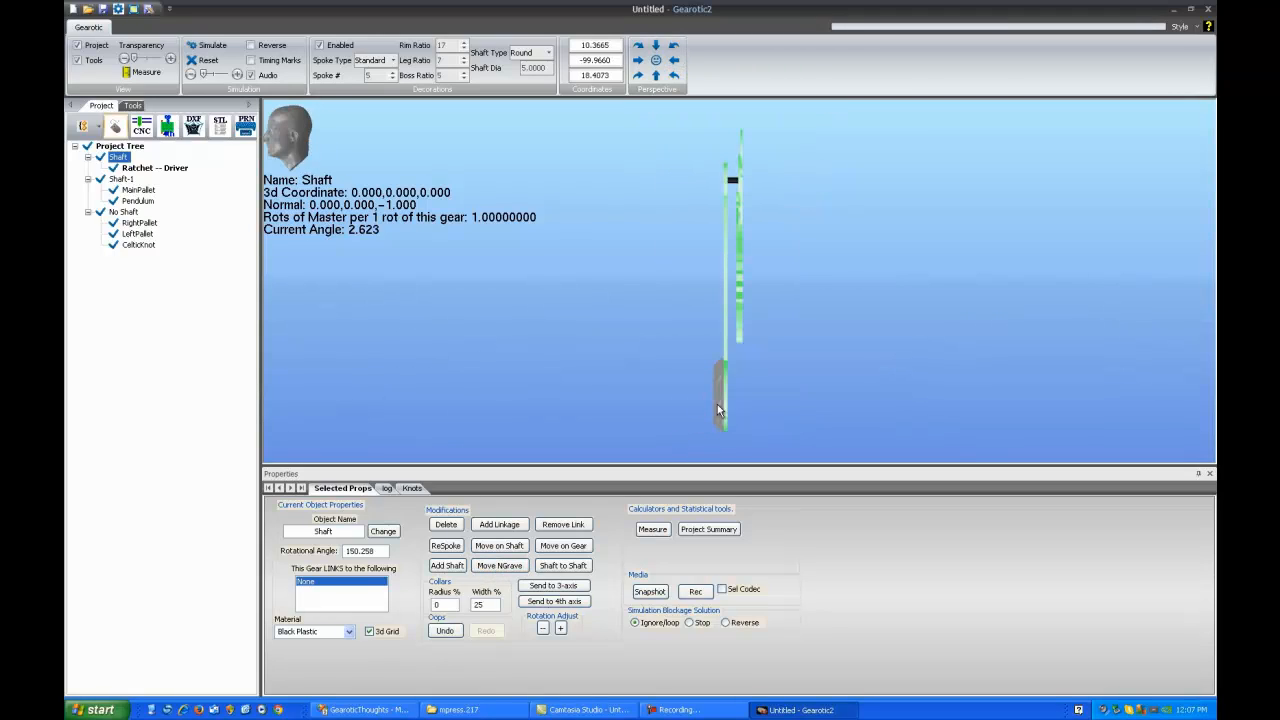
left_click(139, 245)
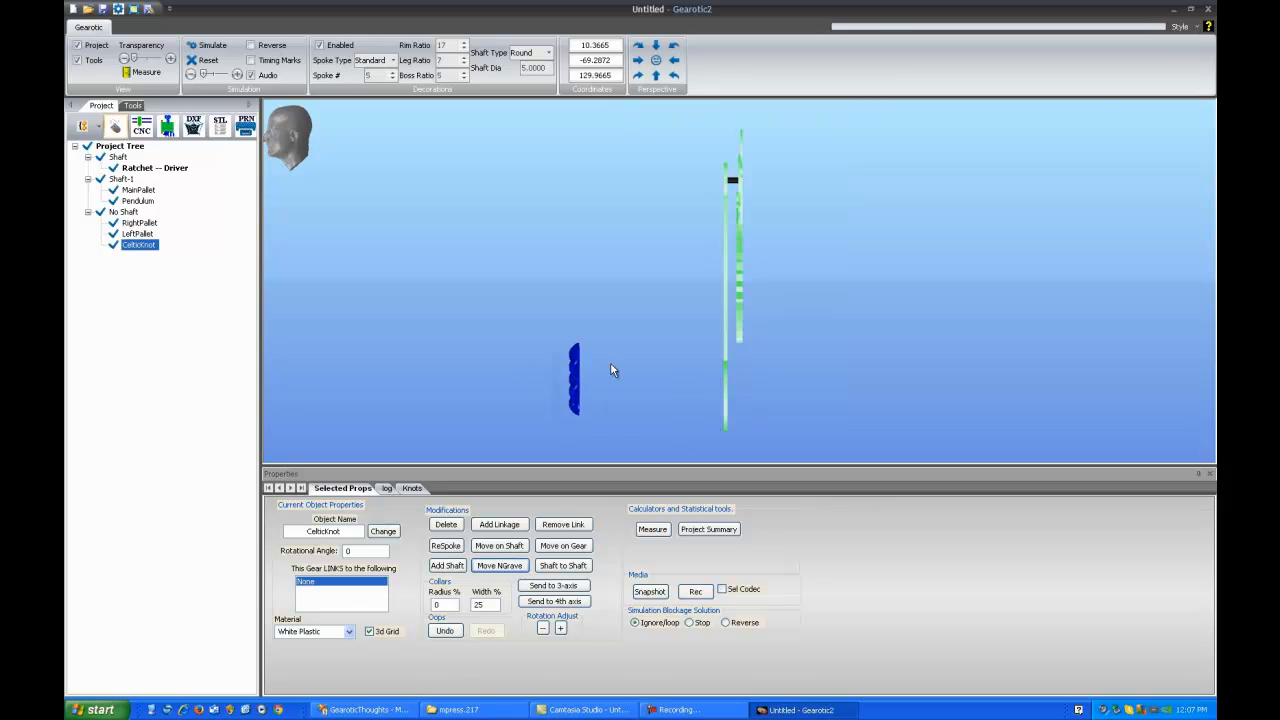
left_click_drag(575, 385, 705, 385)
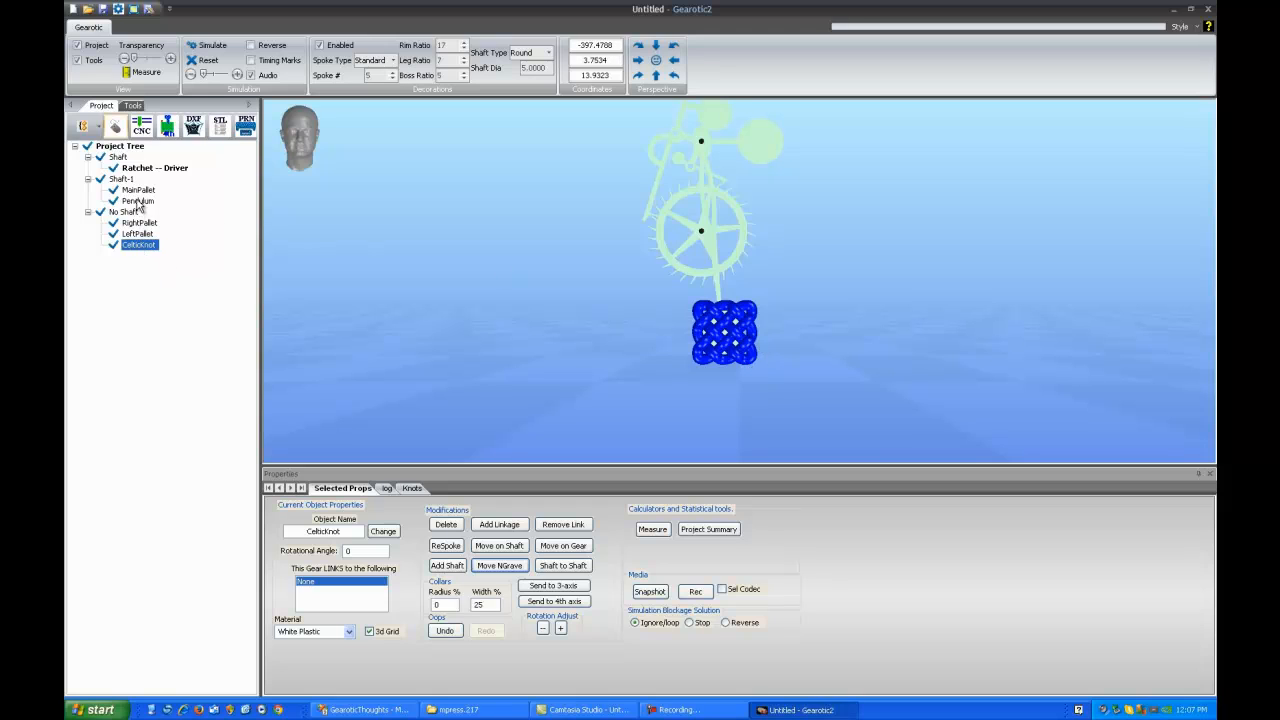
Add a linkage on the Pendulum with CelticKnot as the linked object.
left_click(138, 201)
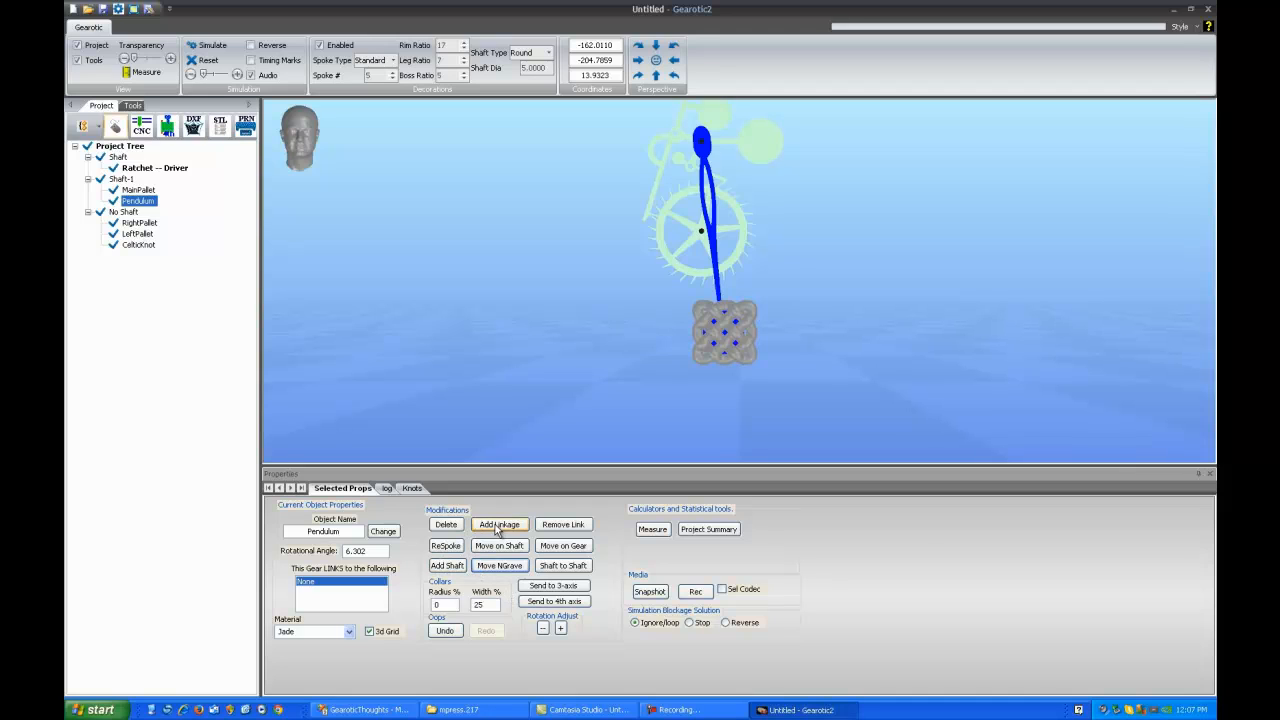
left_click(498, 524)
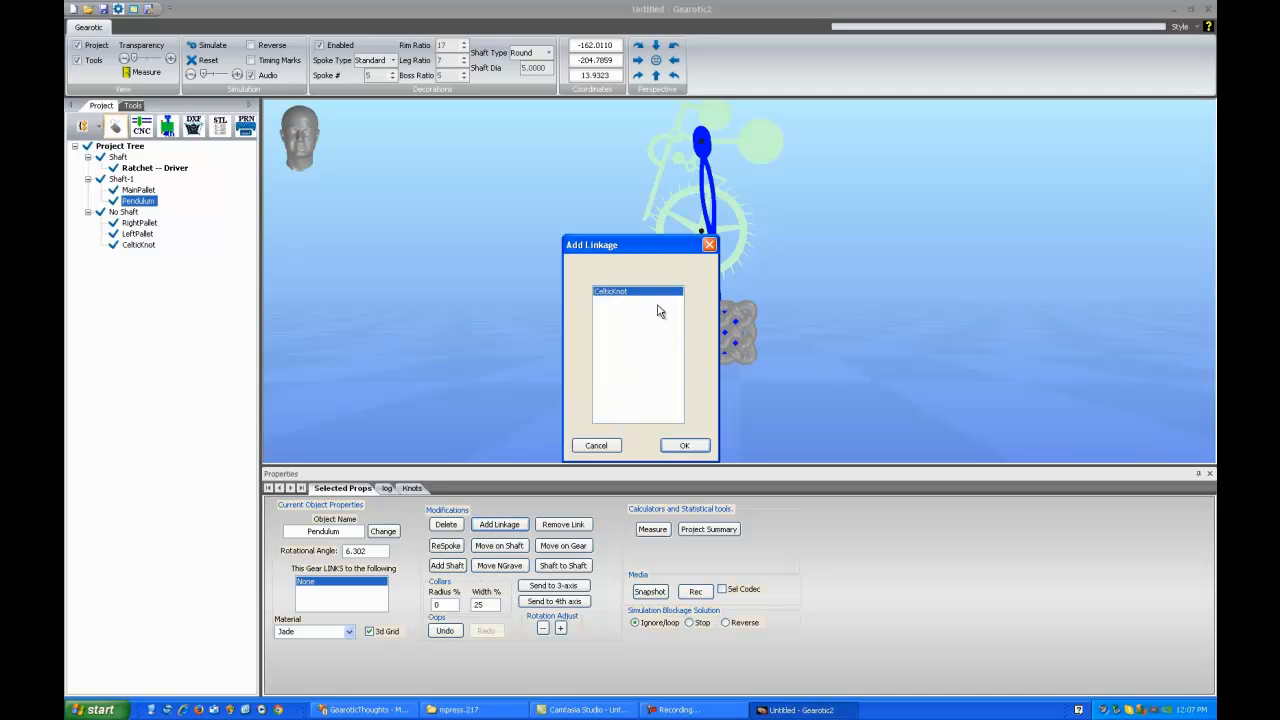
mouse_move(630, 345)
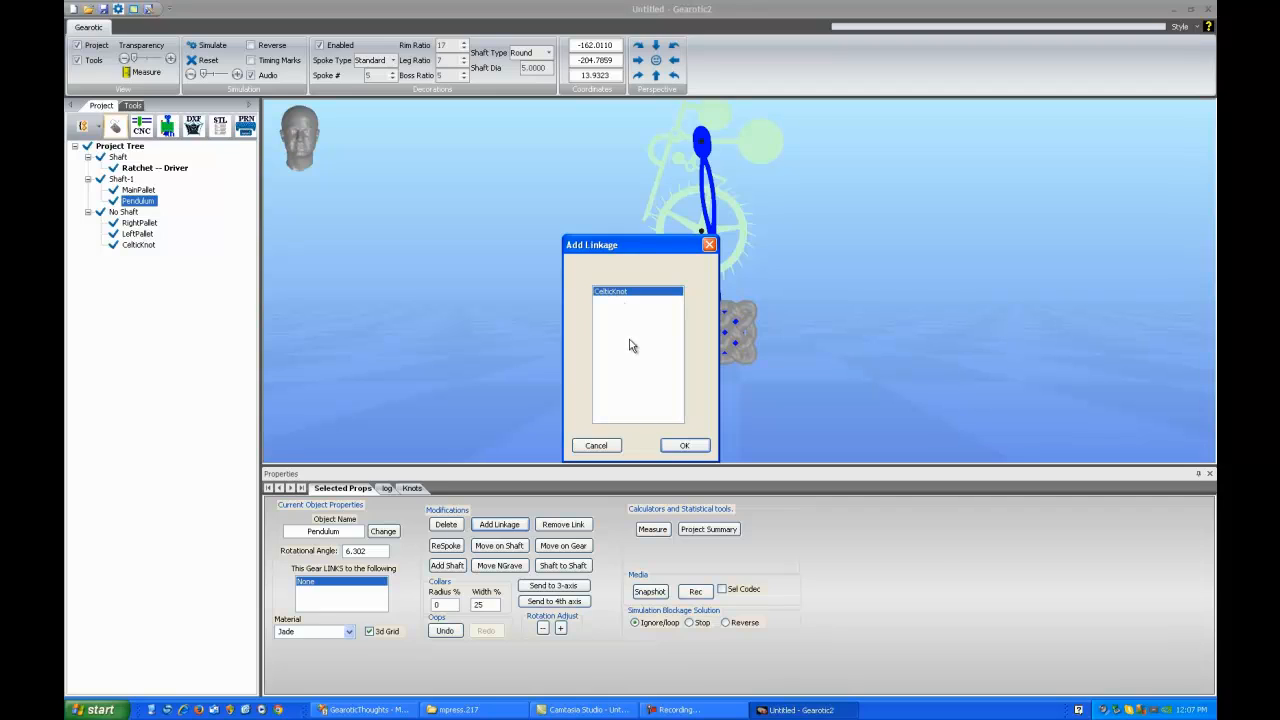
mouse_move(697, 350)
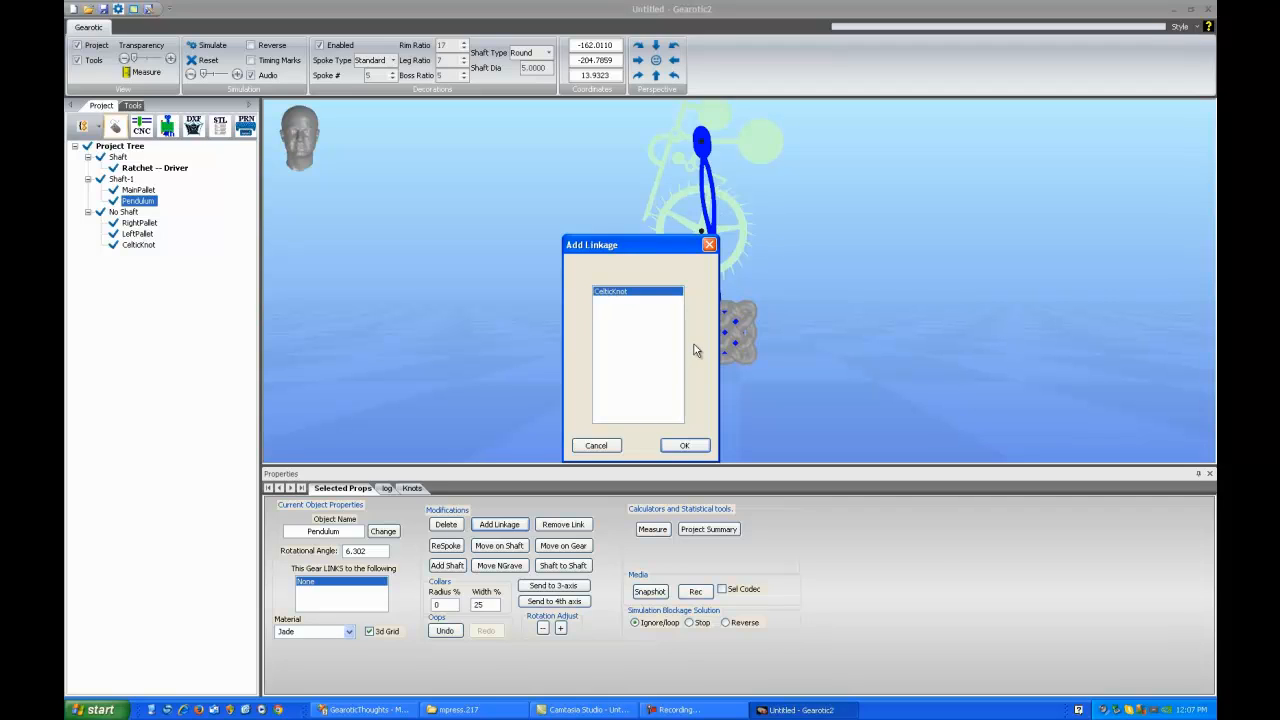
mouse_move(670, 306)
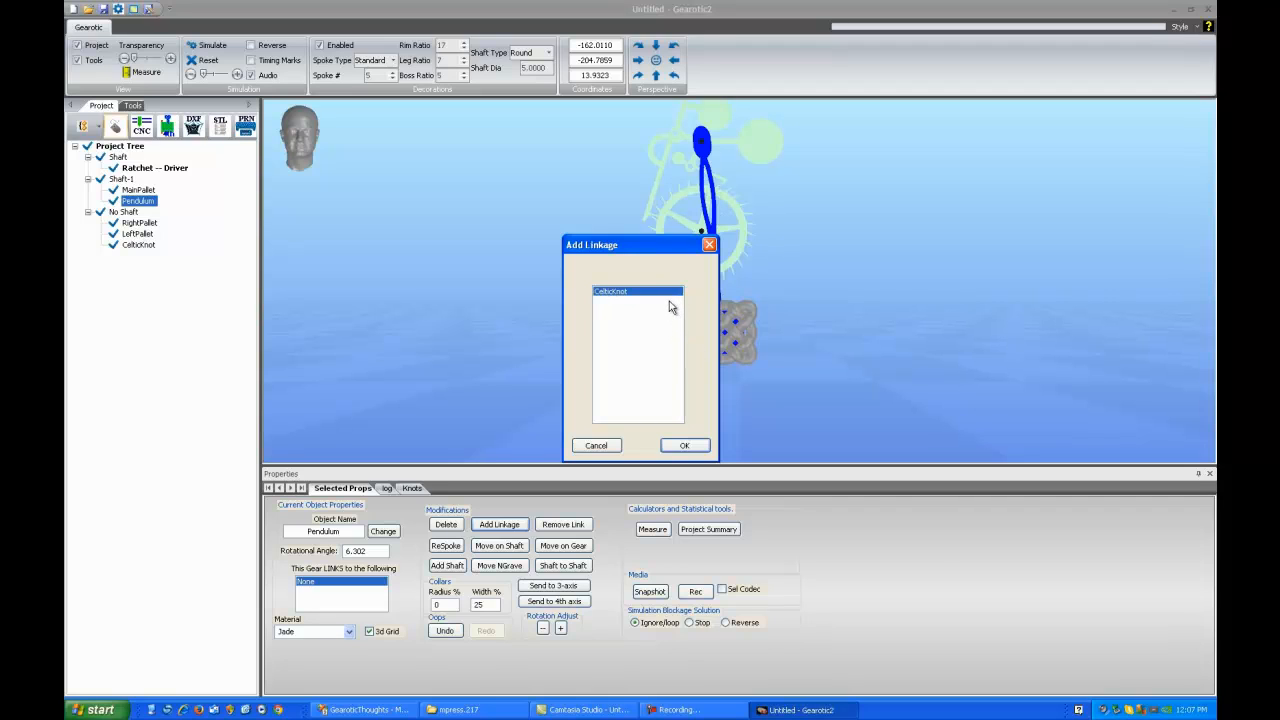
mouse_move(660, 366)
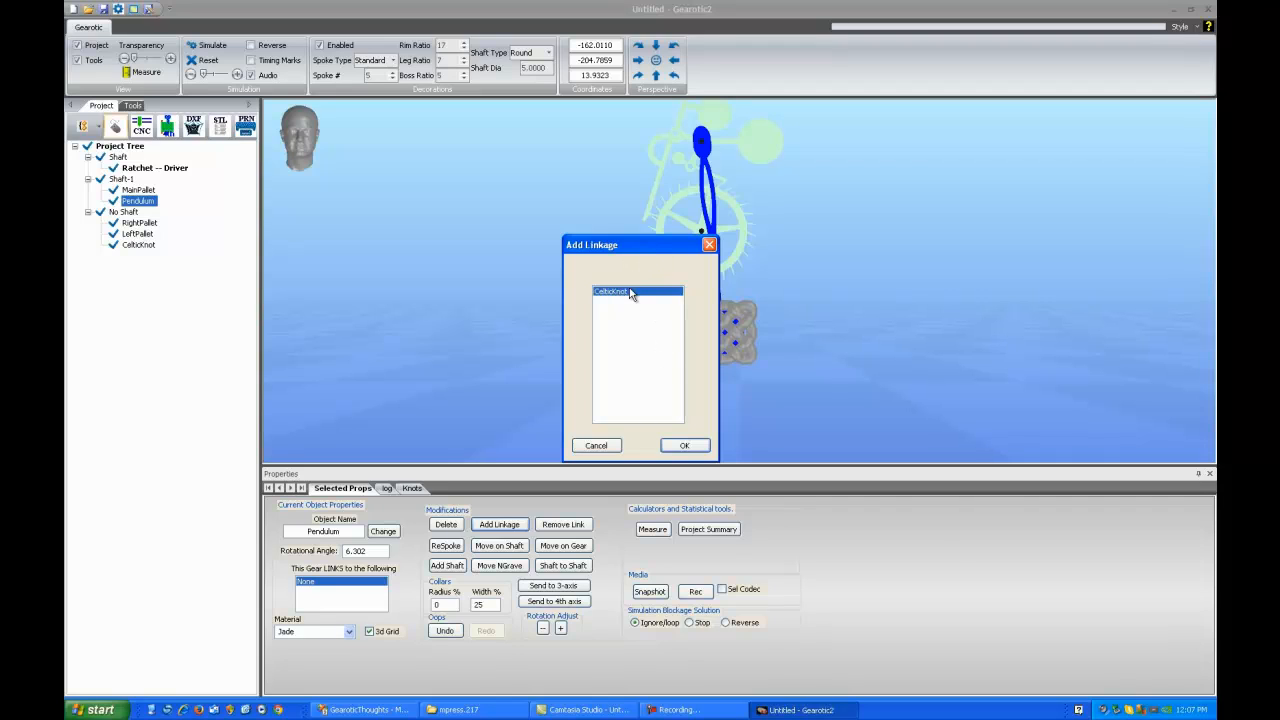
left_click(684, 445)
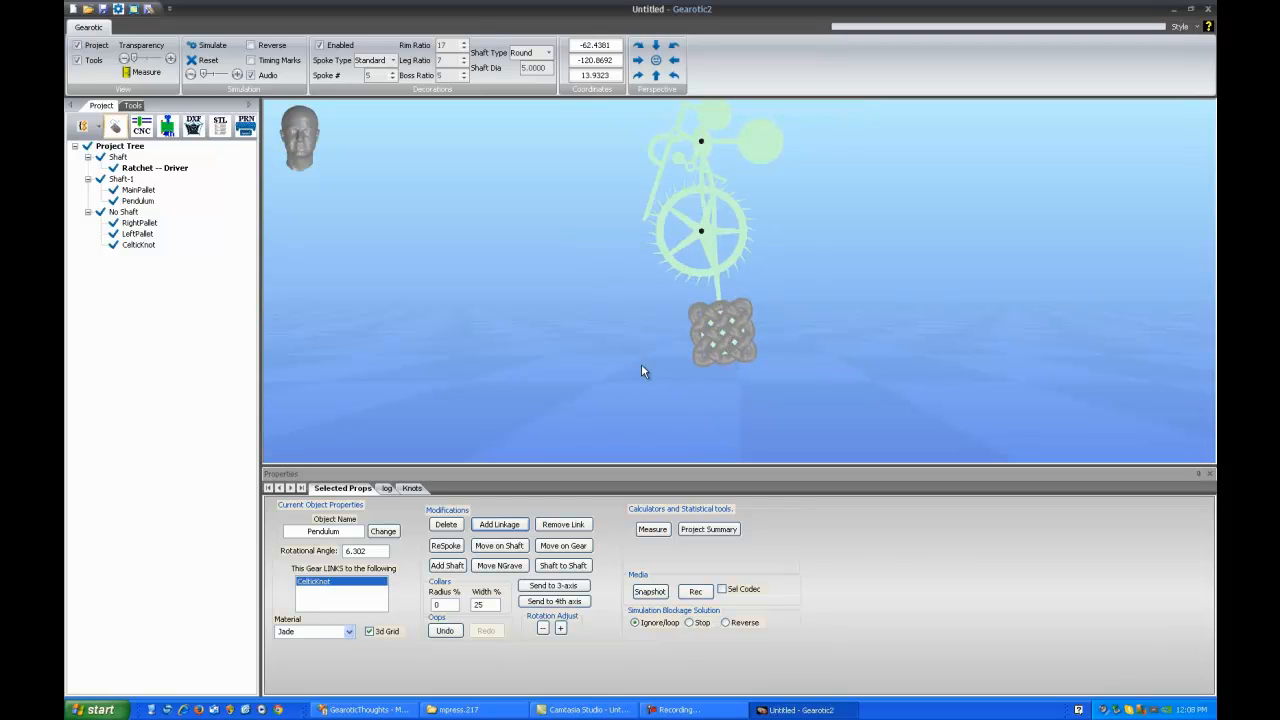
Run the simulation, selecting RightPallet, Pendulum and Ratchet to watch the knot swing.
left_click(211, 45)
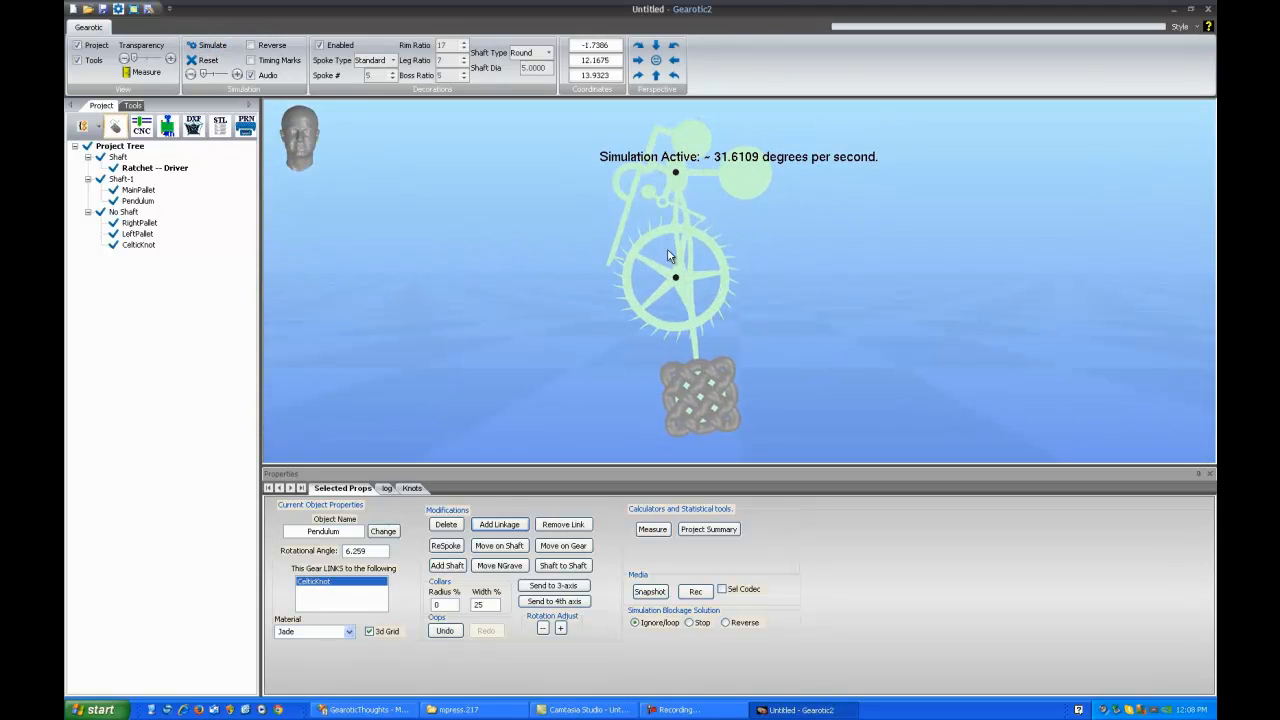
left_click(138, 222)
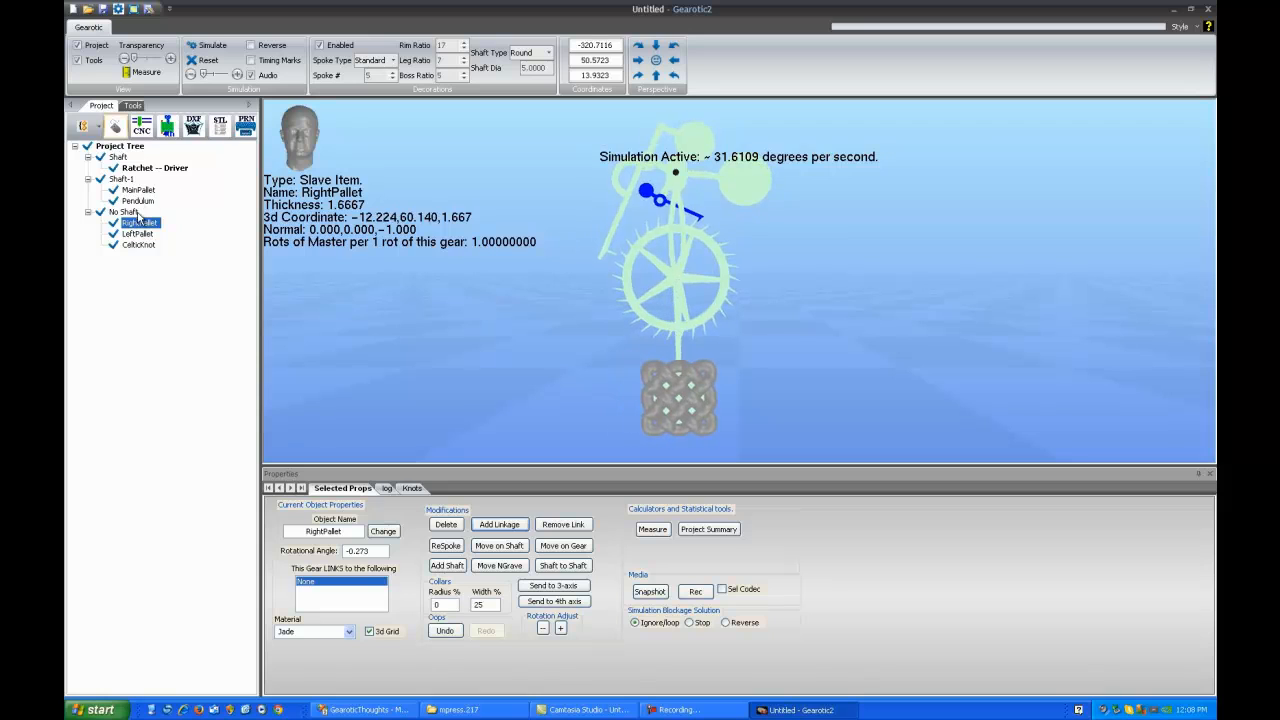
left_click(138, 201)
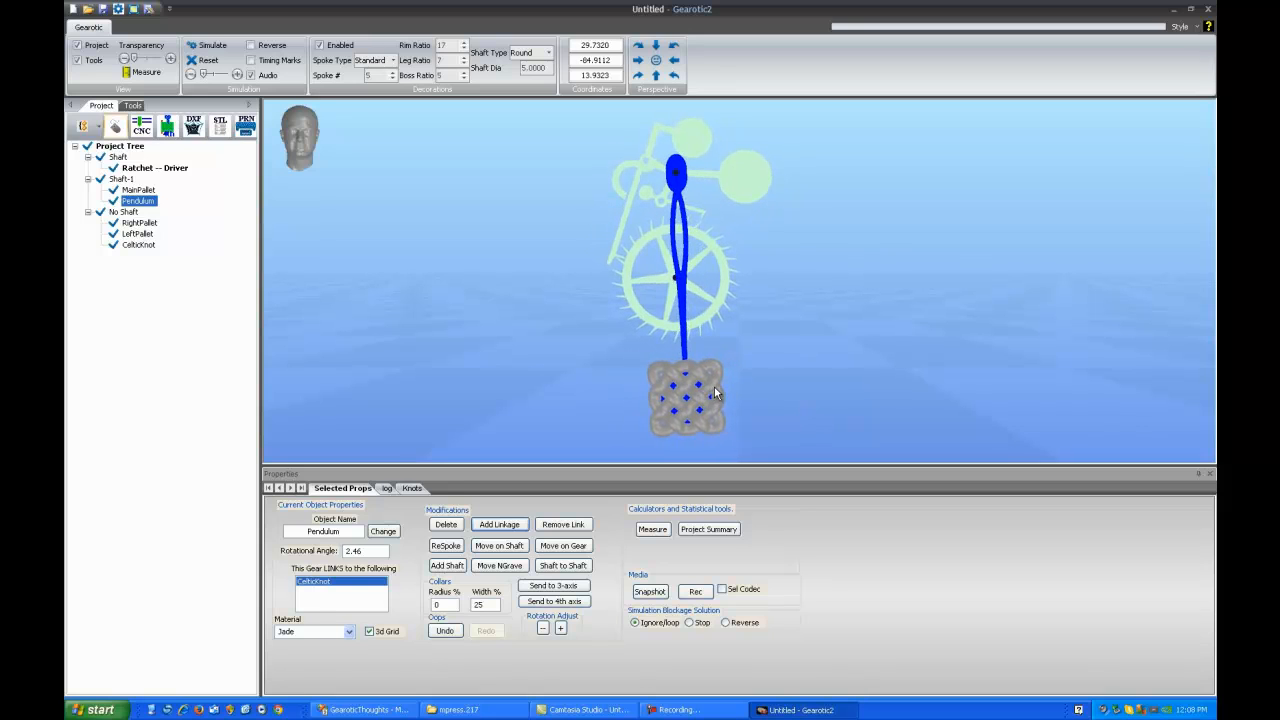
left_click(211, 45)
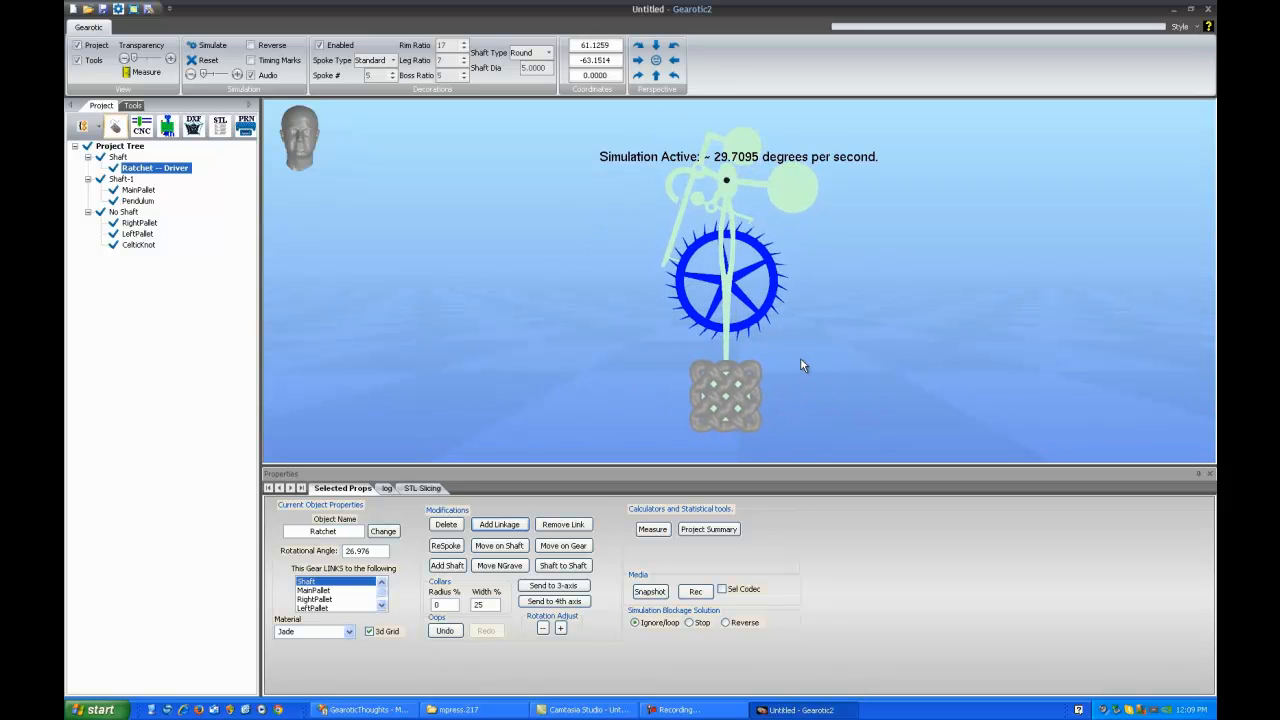